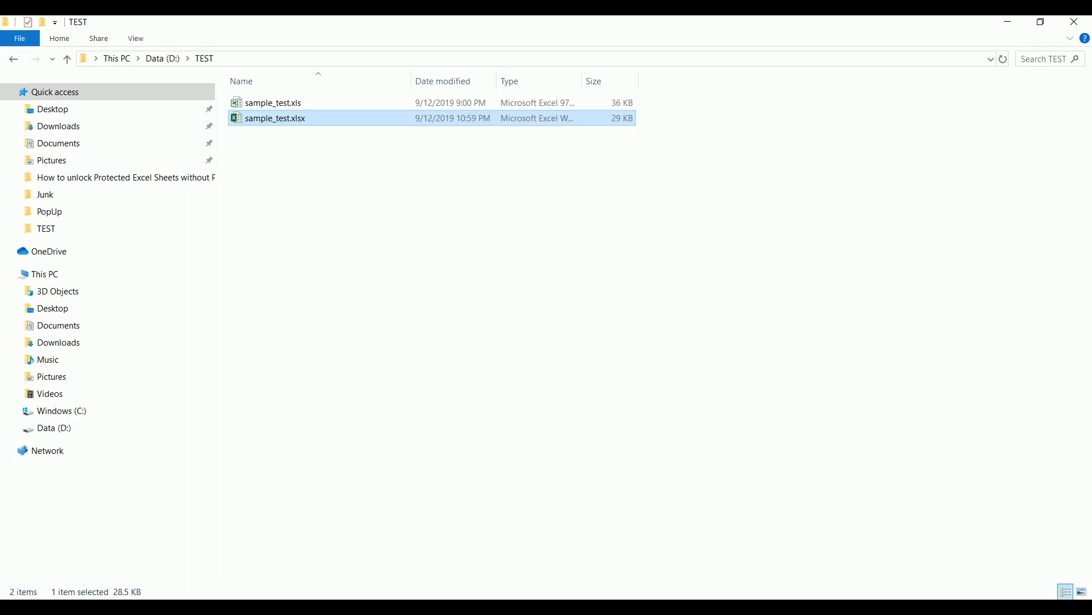
{"action": "mouse_move", "coordinate": [330, 150]}
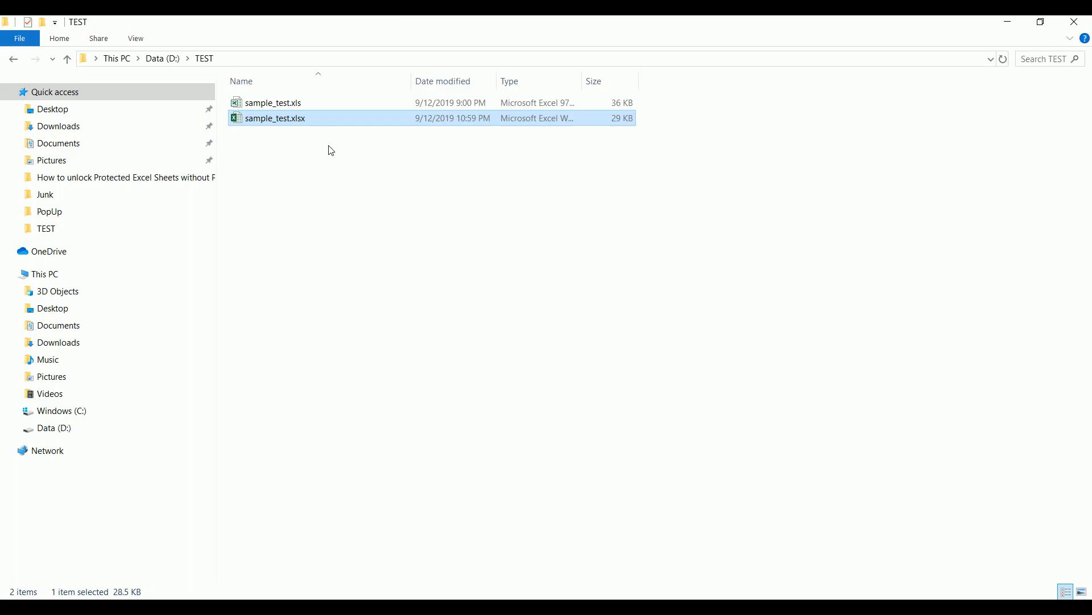
{"action": "mouse_move", "coordinate": [331, 117]}
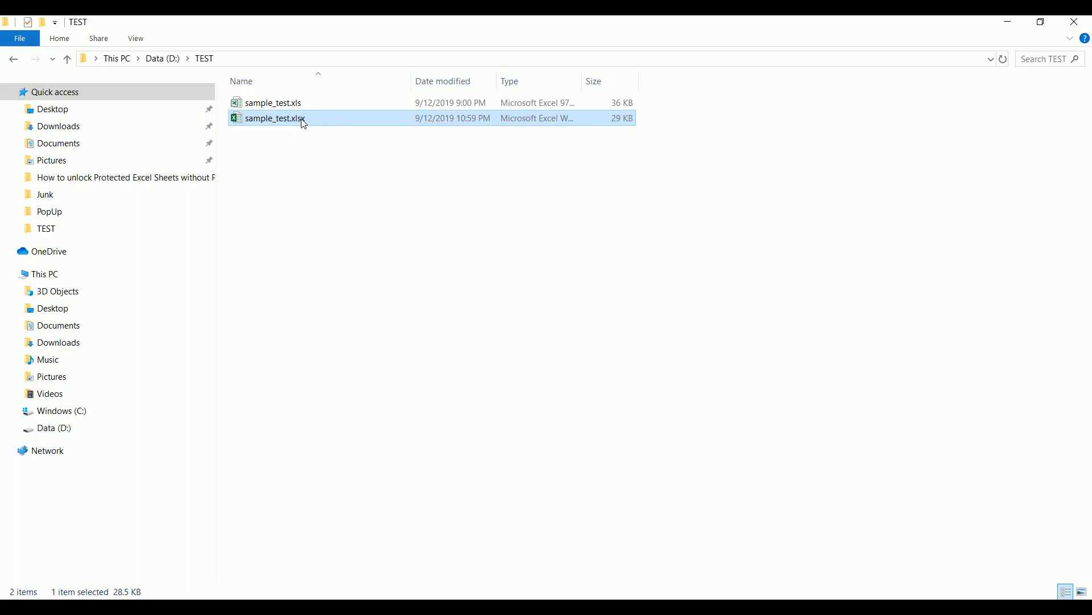
{"action": "mouse_move", "coordinate": [304, 120]}
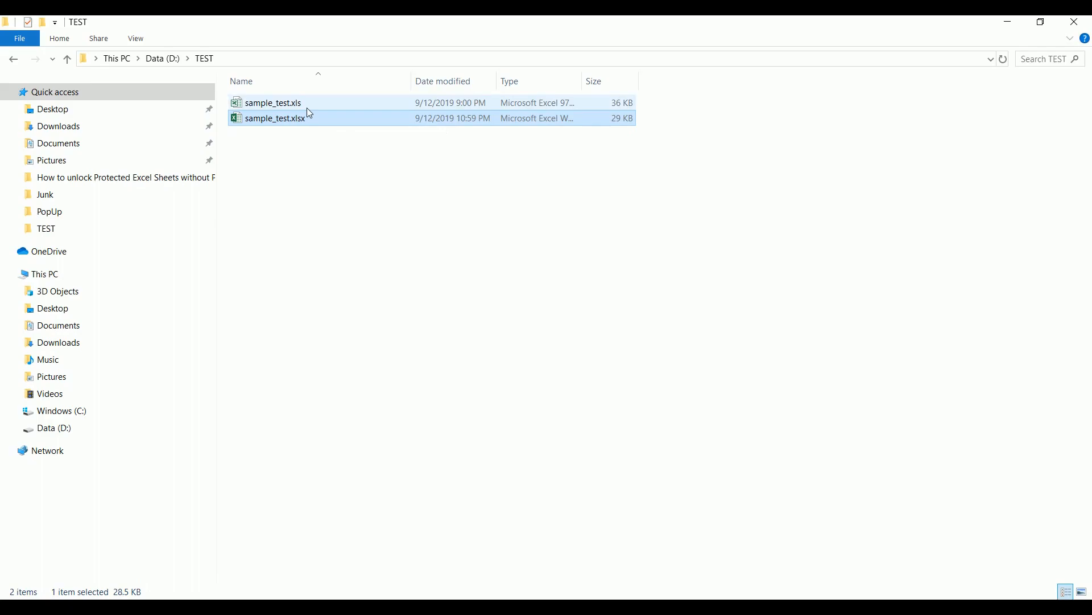
{"action": "mouse_move", "coordinate": [324, 126]}
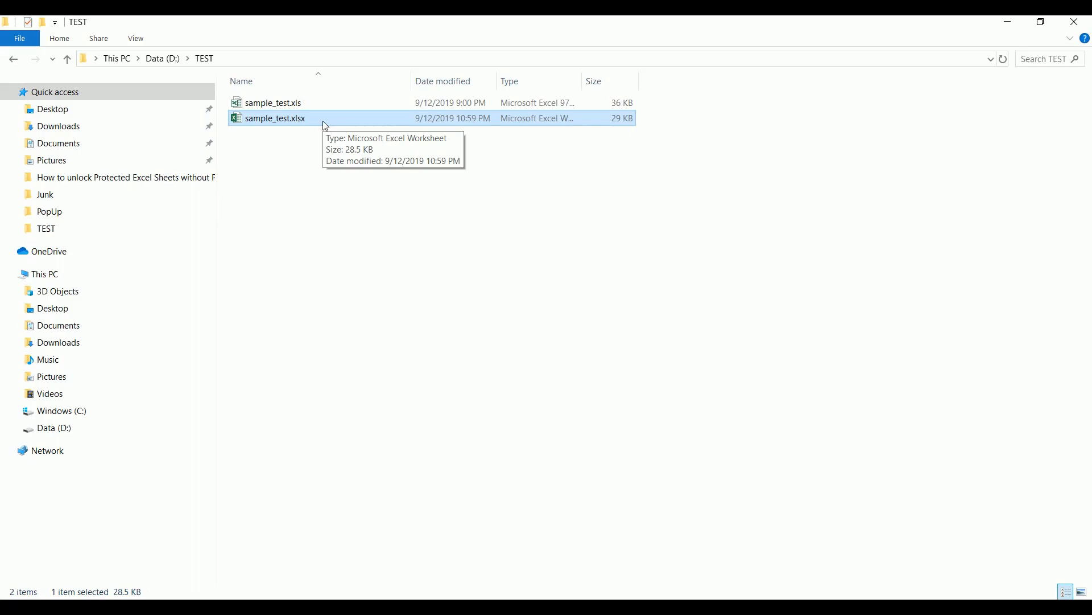
{"action": "mouse_move", "coordinate": [229, 161]}
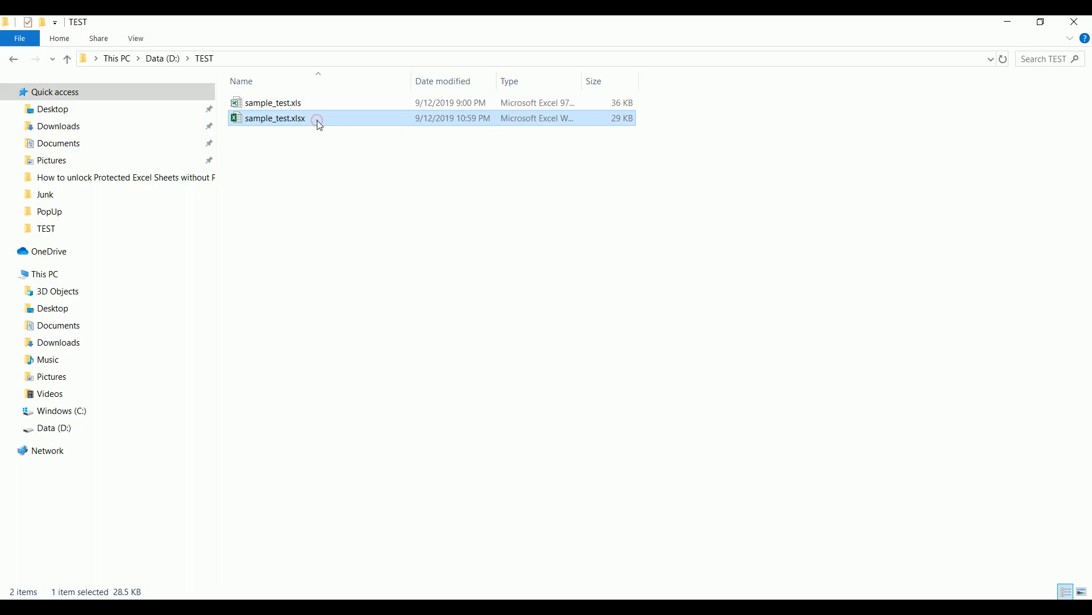
Open sample_test.xlsx with its password, view the Format Abbr. sheet, then close the workbook
{"action": "double_click", "coordinate": [274, 118]}
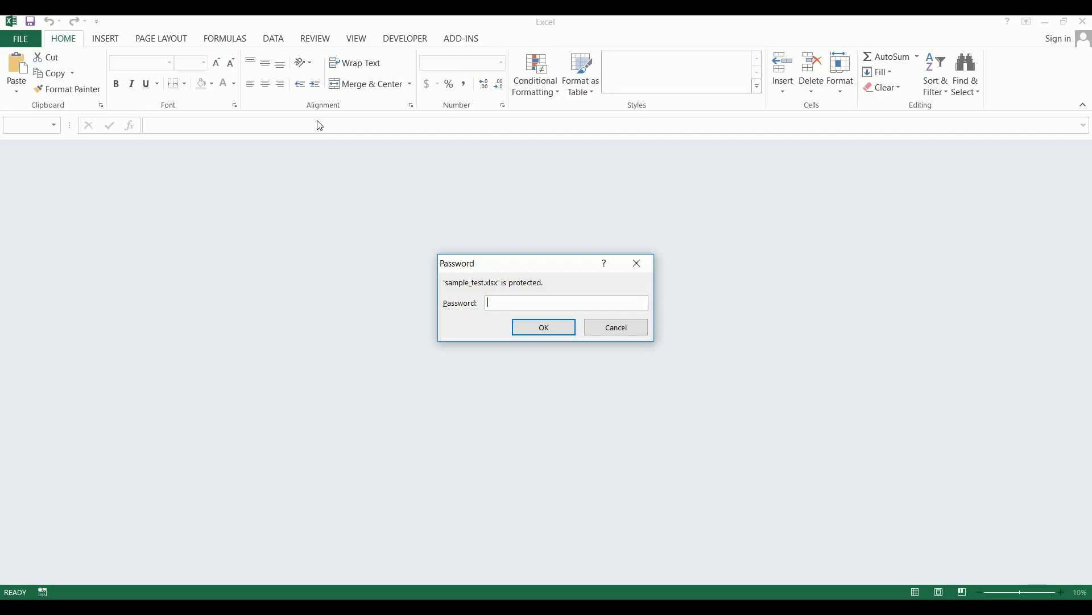
{"action": "type", "text": "•"}
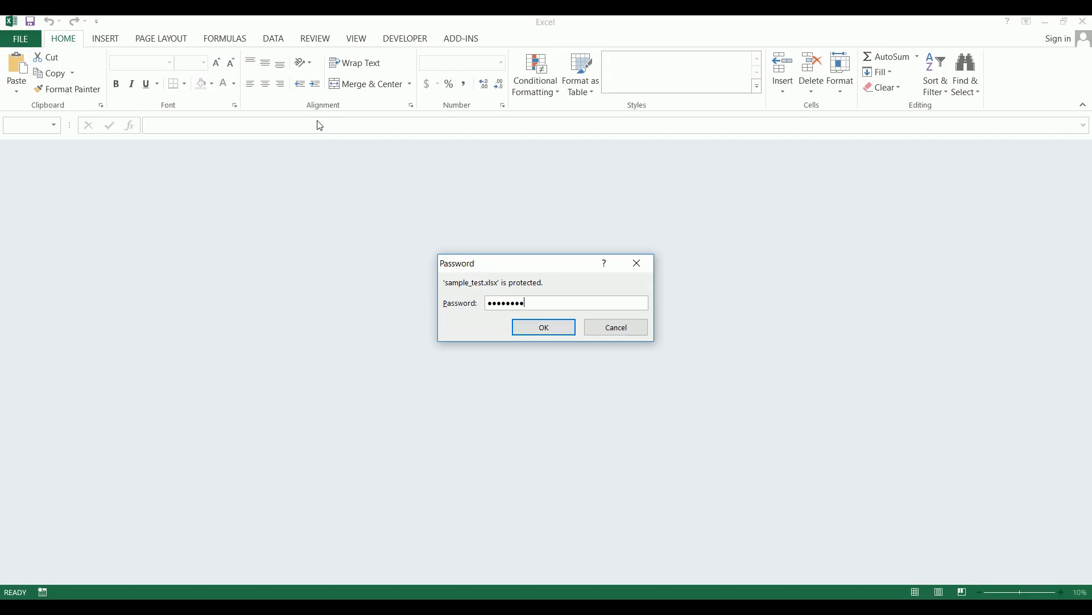
{"action": "left_click", "coordinate": [543, 327]}
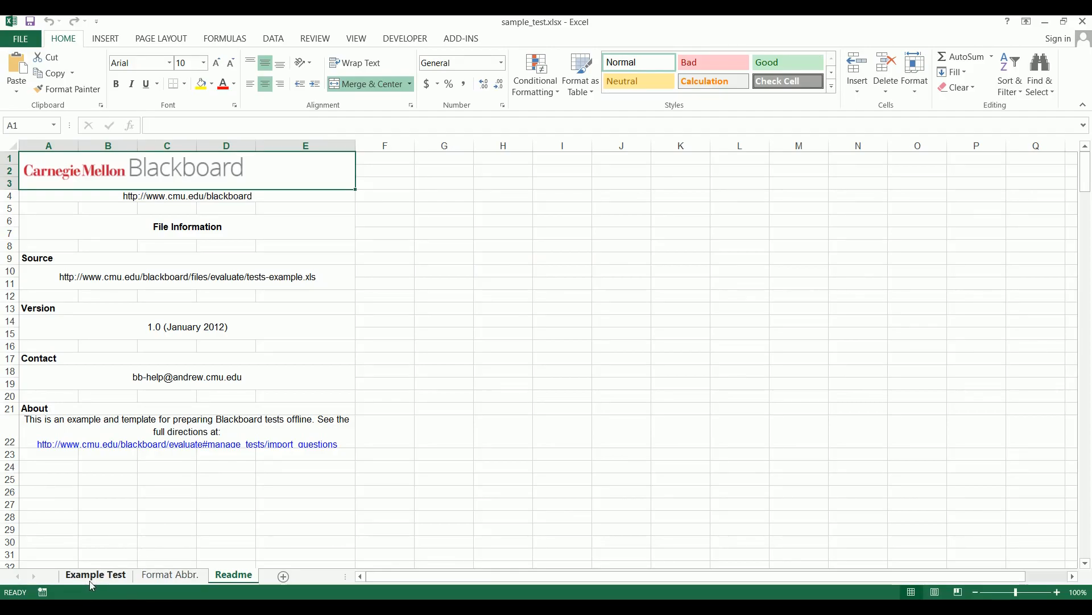
{"action": "left_click", "coordinate": [170, 574]}
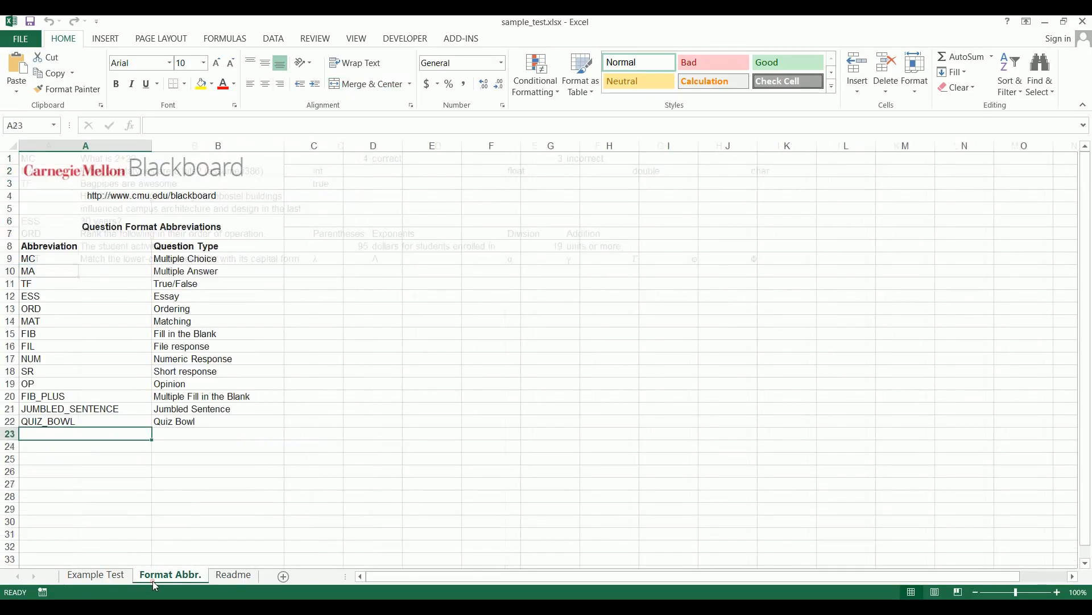
{"action": "left_click", "coordinate": [233, 574]}
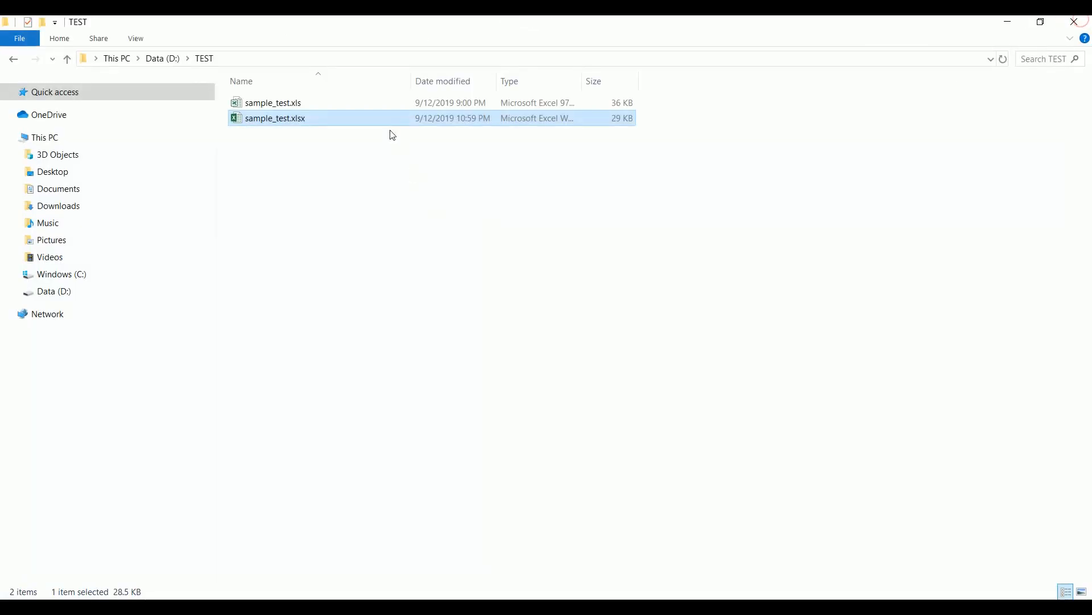
Open sample_test.xls in Excel and confirm its password
{"action": "double_click", "coordinate": [273, 102]}
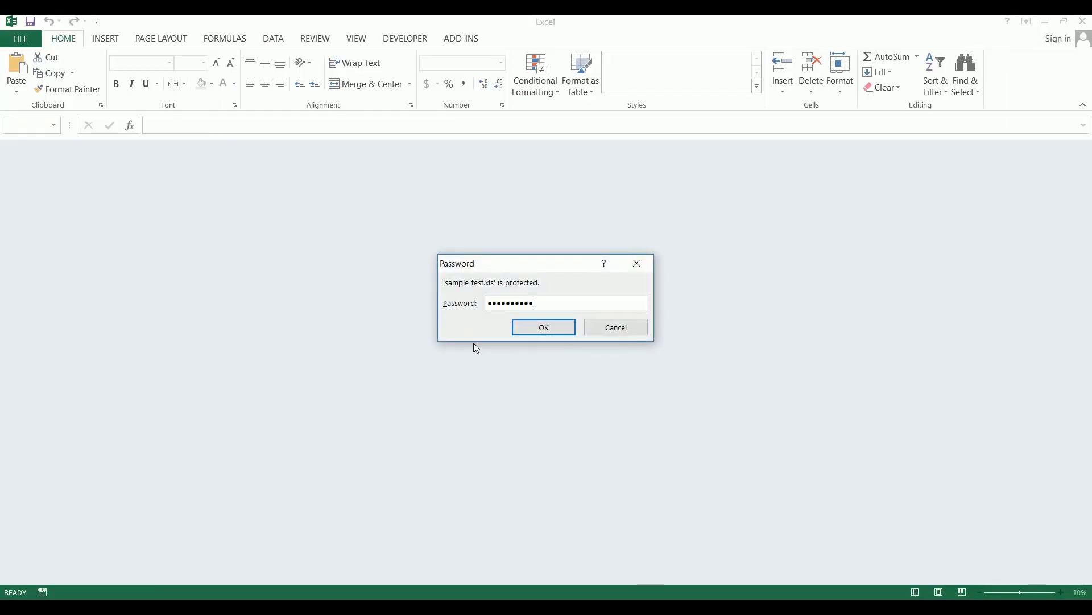
{"action": "left_click", "coordinate": [543, 327]}
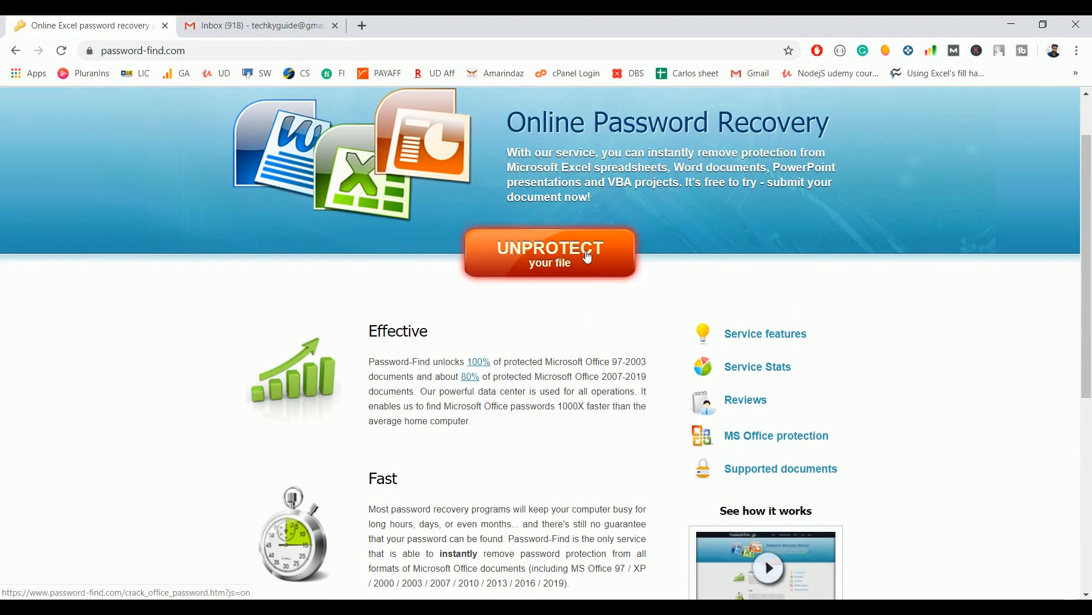
Choose UNPROTECT your file and upload sample_test.xlsx from the Open dialog
{"action": "left_click", "coordinate": [549, 252]}
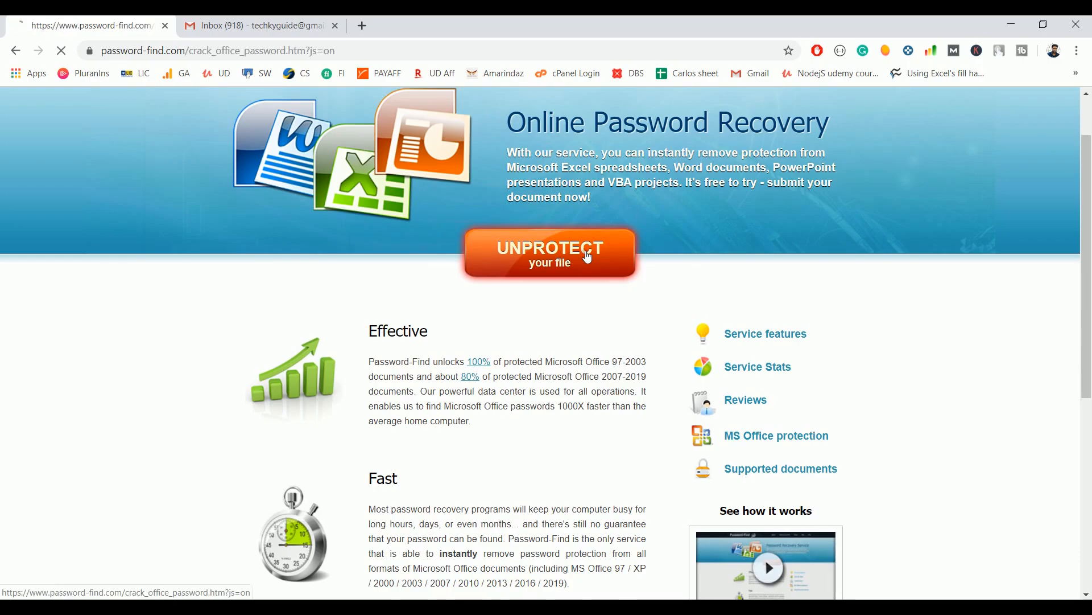
{"action": "left_click", "coordinate": [550, 253]}
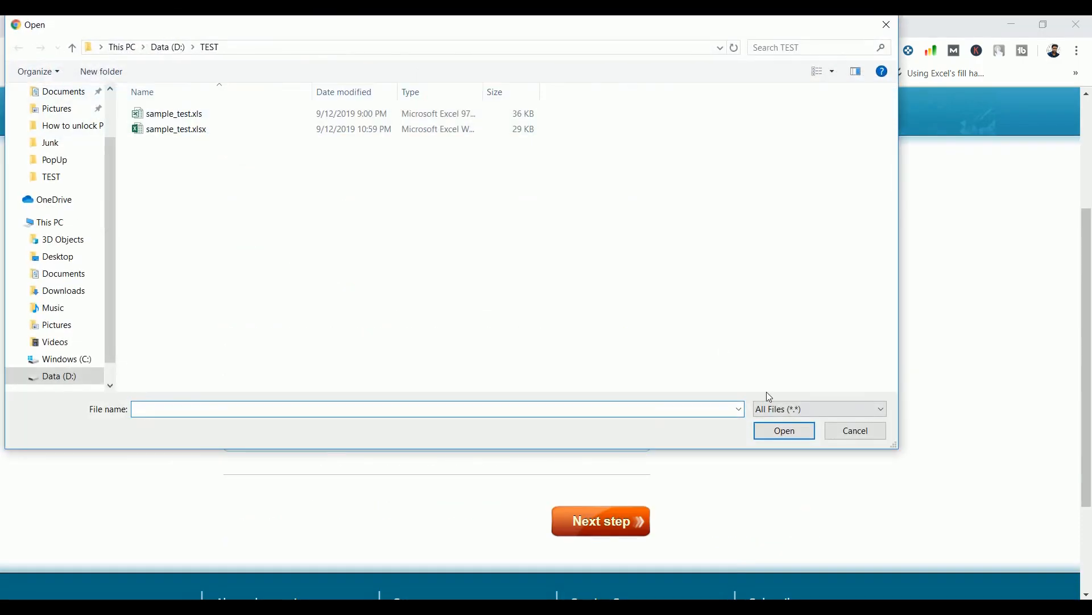
{"action": "left_click", "coordinate": [855, 430]}
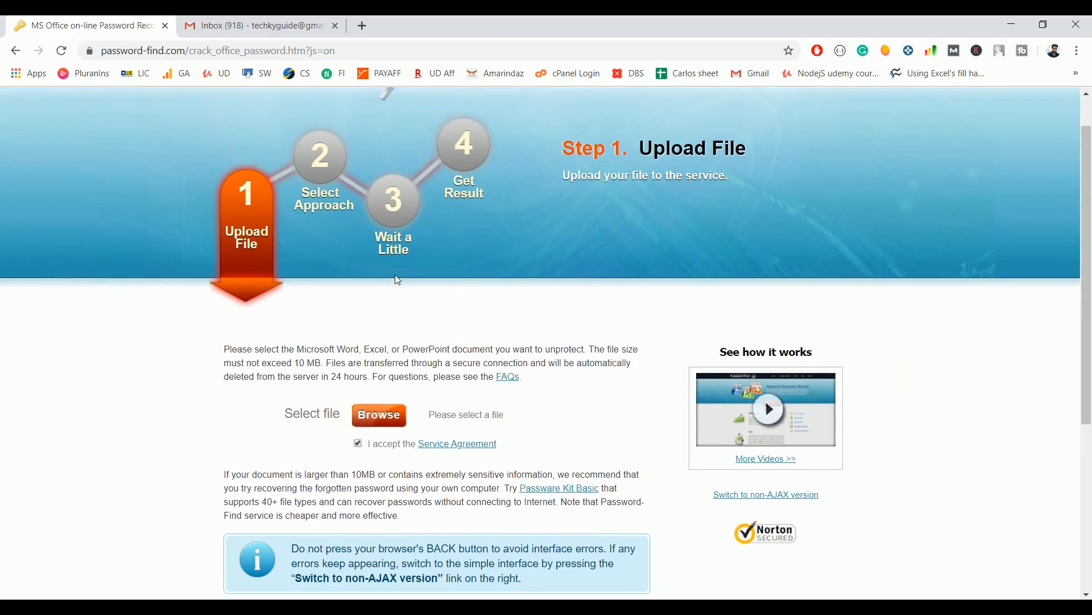
{"action": "left_click", "coordinate": [378, 415]}
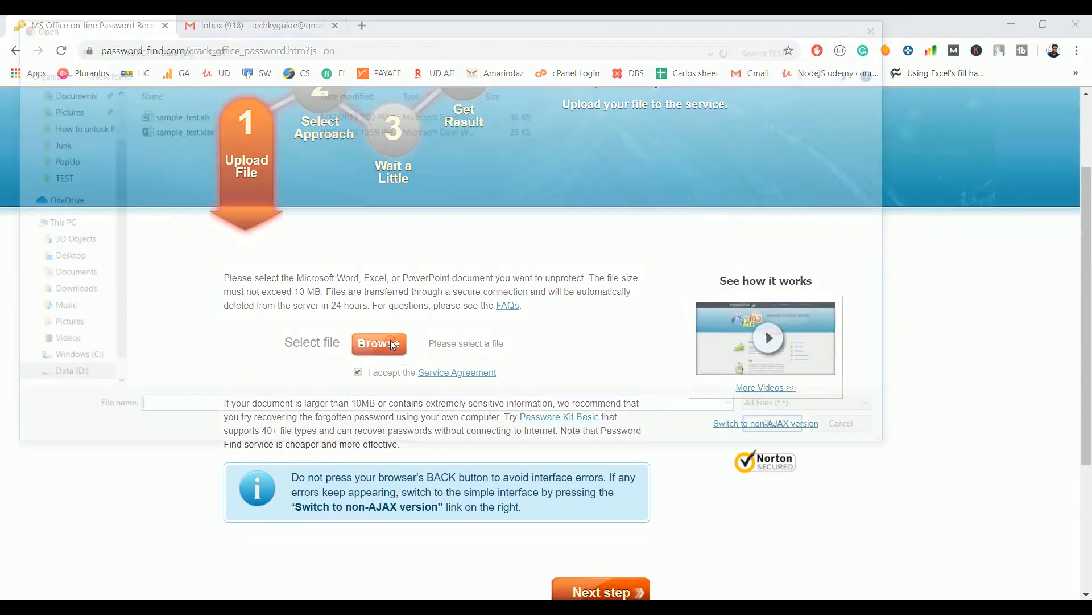
{"action": "left_click", "coordinate": [379, 344]}
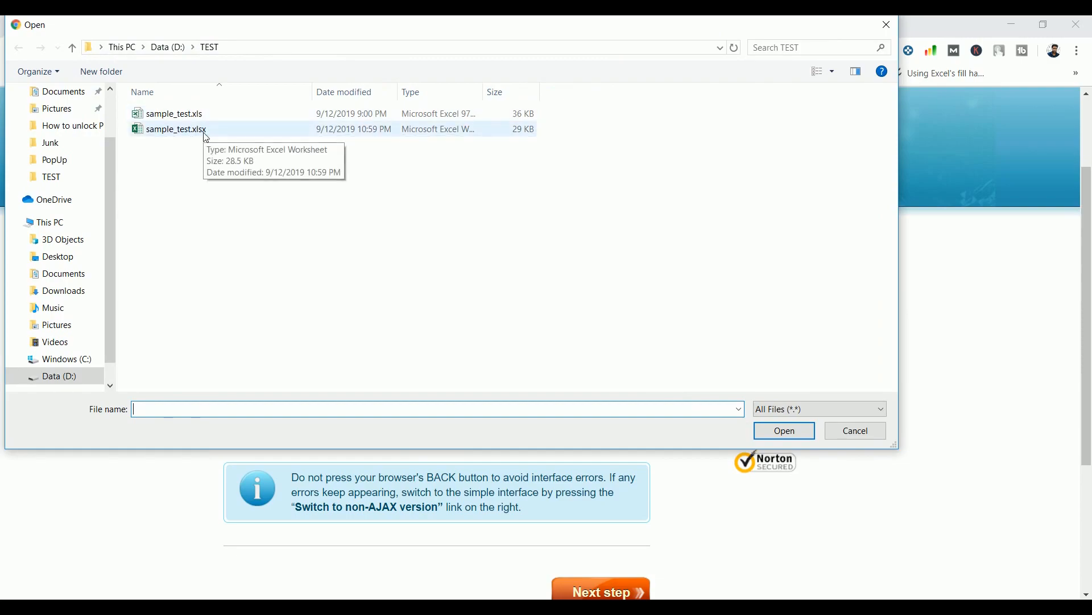
{"action": "left_click", "coordinate": [176, 130]}
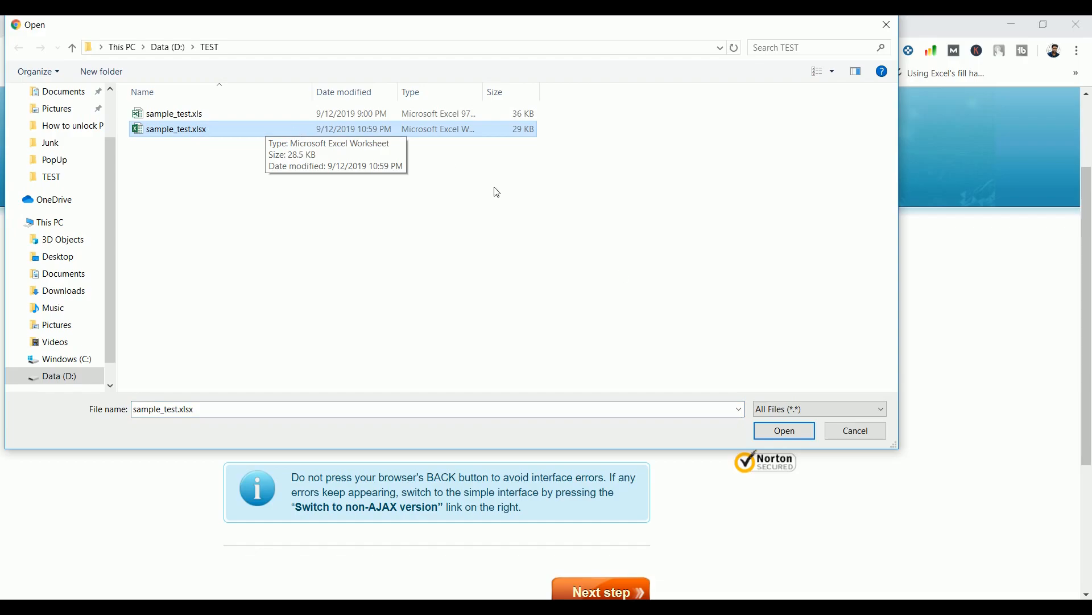
{"action": "left_click", "coordinate": [783, 430]}
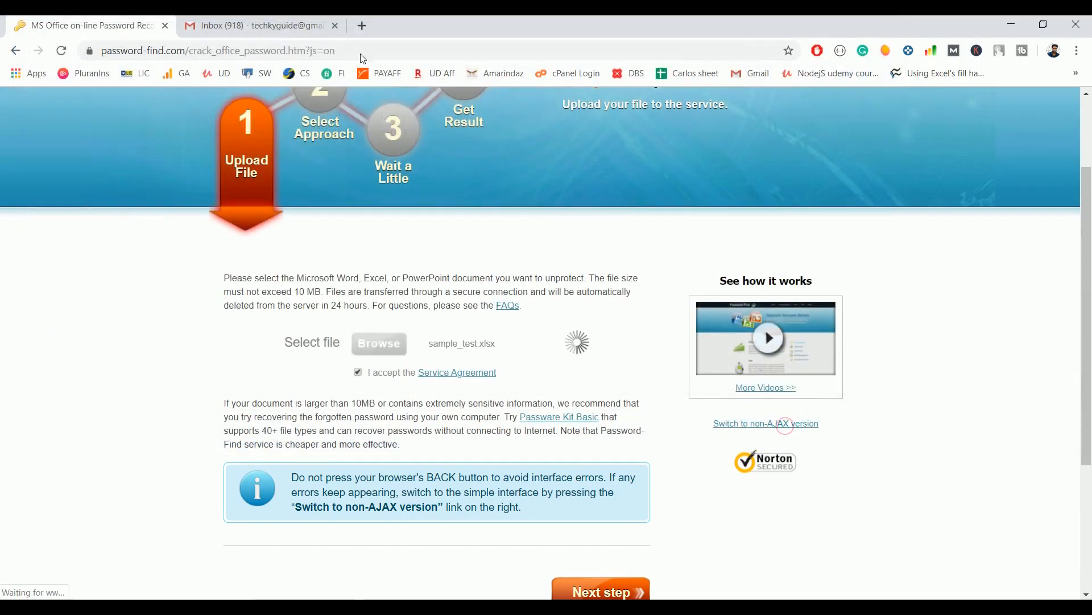
{"action": "scroll", "scroll_direction": "down", "scroll_amount": 3}
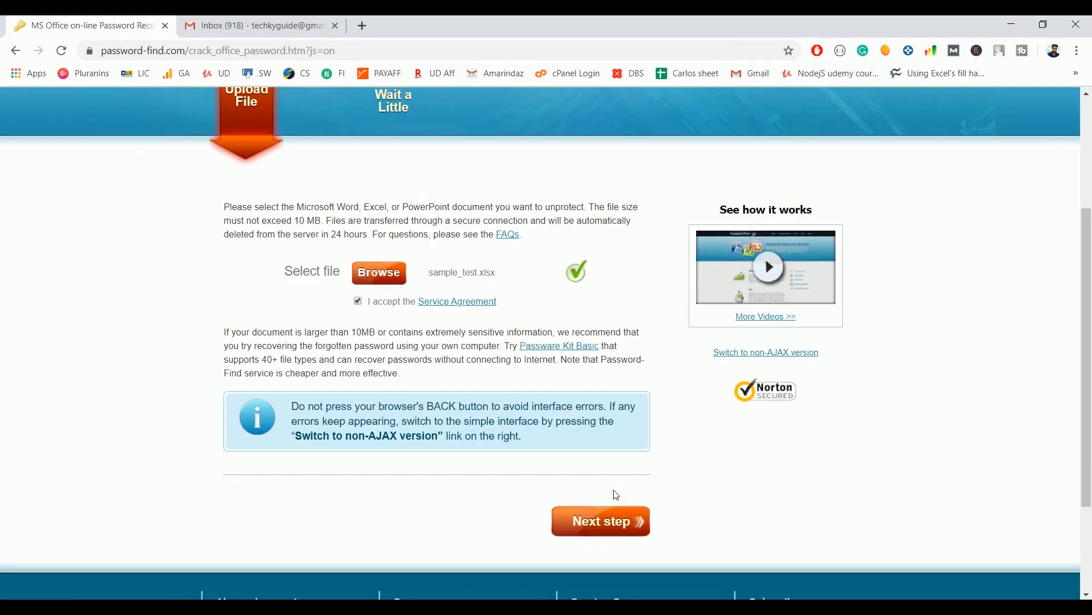
Choose the Remove password approach and proceed to strip protection from sample_test.xlsx
{"action": "left_click", "coordinate": [599, 520]}
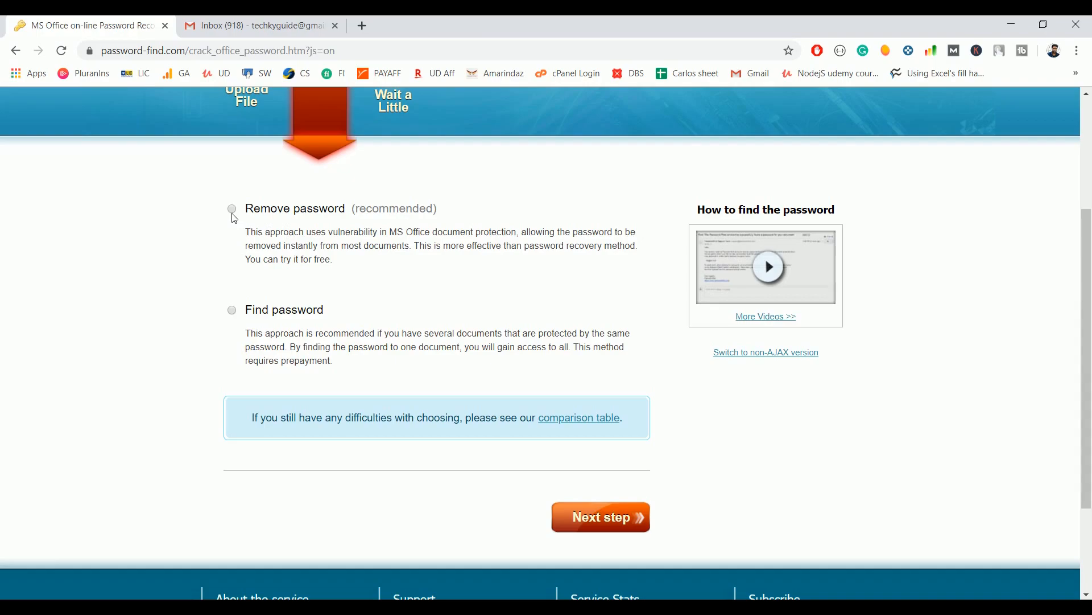
{"action": "mouse_move", "coordinate": [244, 248]}
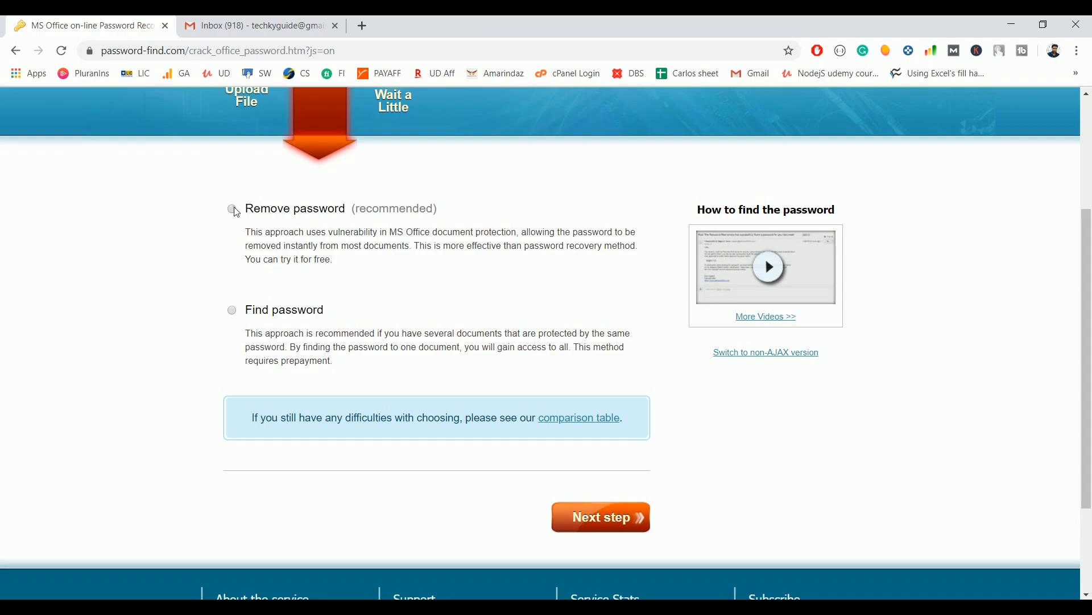
{"action": "left_click", "coordinate": [233, 210]}
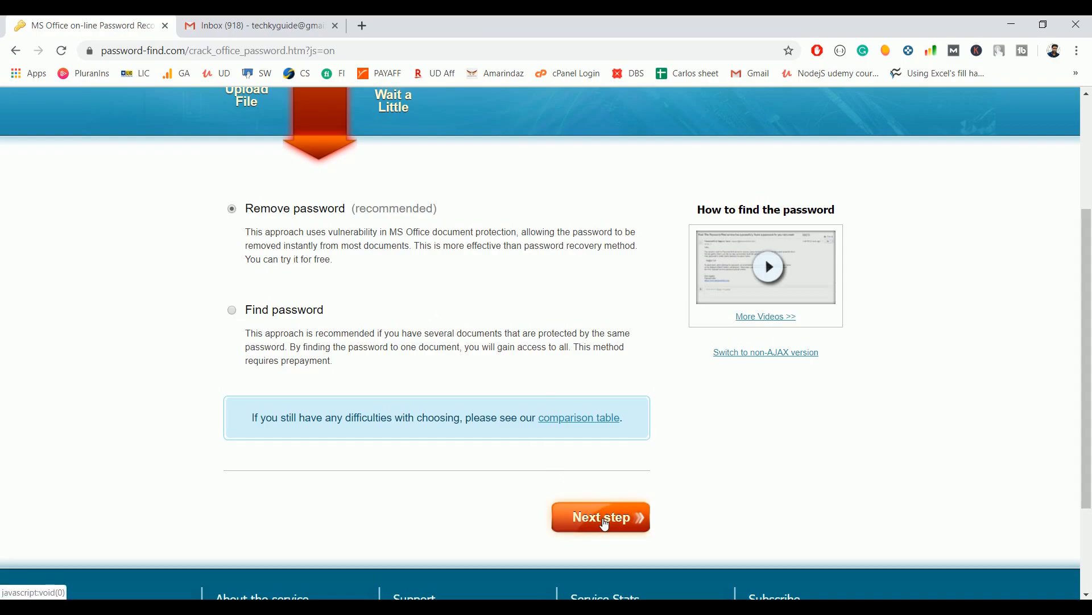
{"action": "left_click", "coordinate": [599, 517]}
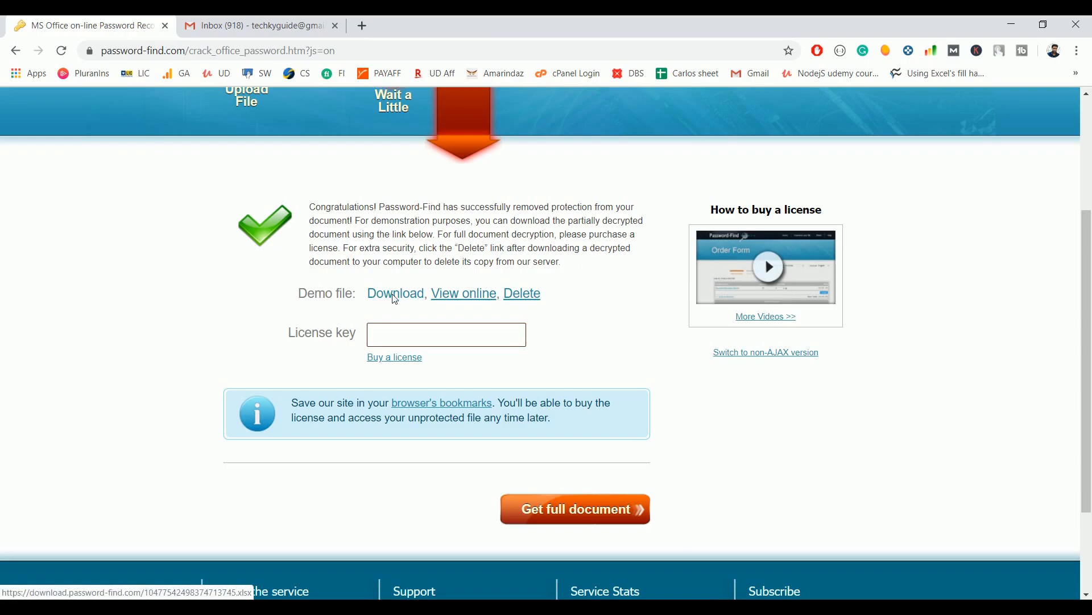
Download the unprotected demo file and view its Readme sheet in Excel
{"action": "left_click", "coordinate": [395, 292]}
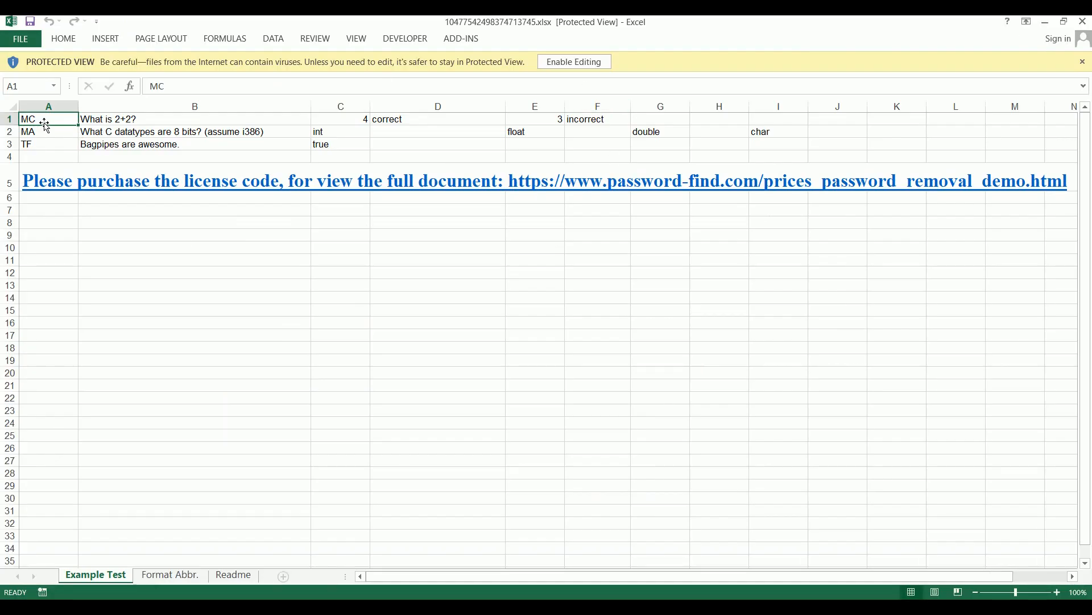
{"action": "mouse_move", "coordinate": [162, 524]}
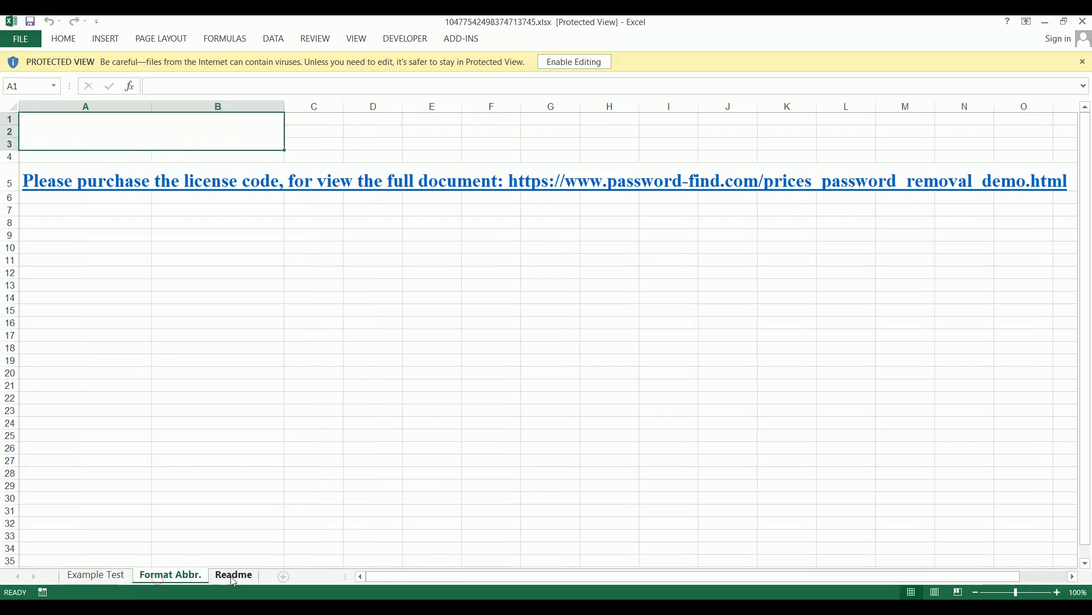
{"action": "left_click", "coordinate": [234, 575]}
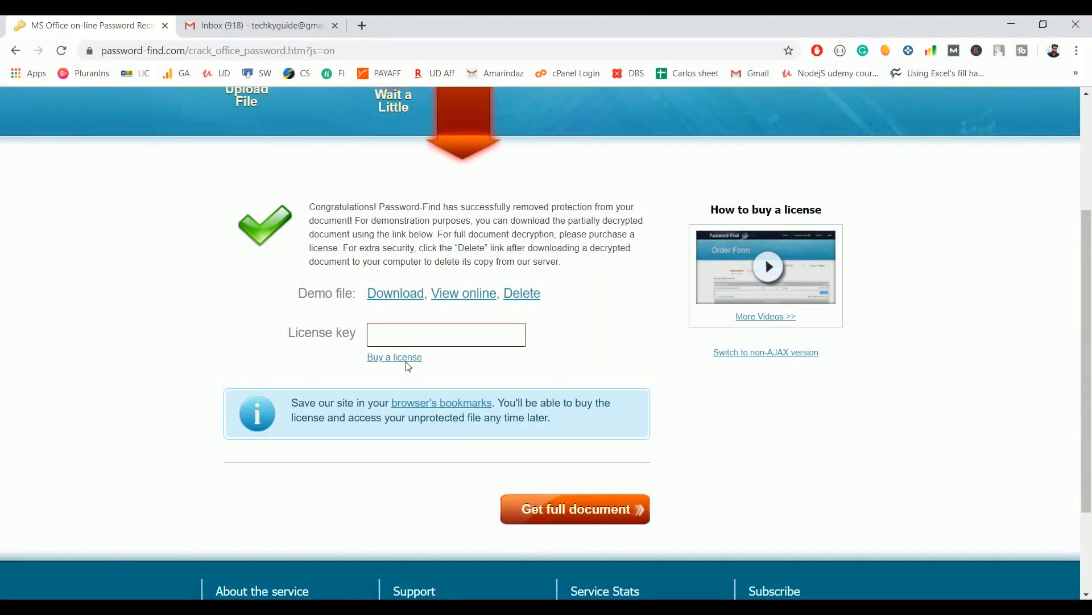
Open the prices page and choose Buy now for the 19.95 USD decryption license
{"action": "left_click", "coordinate": [393, 356]}
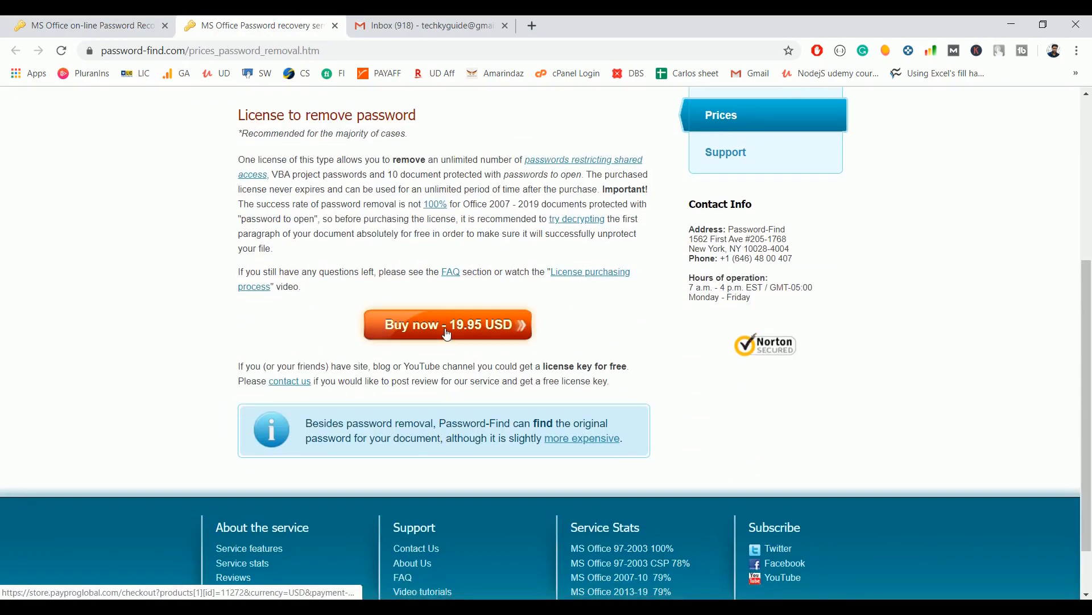
{"action": "left_click", "coordinate": [446, 324]}
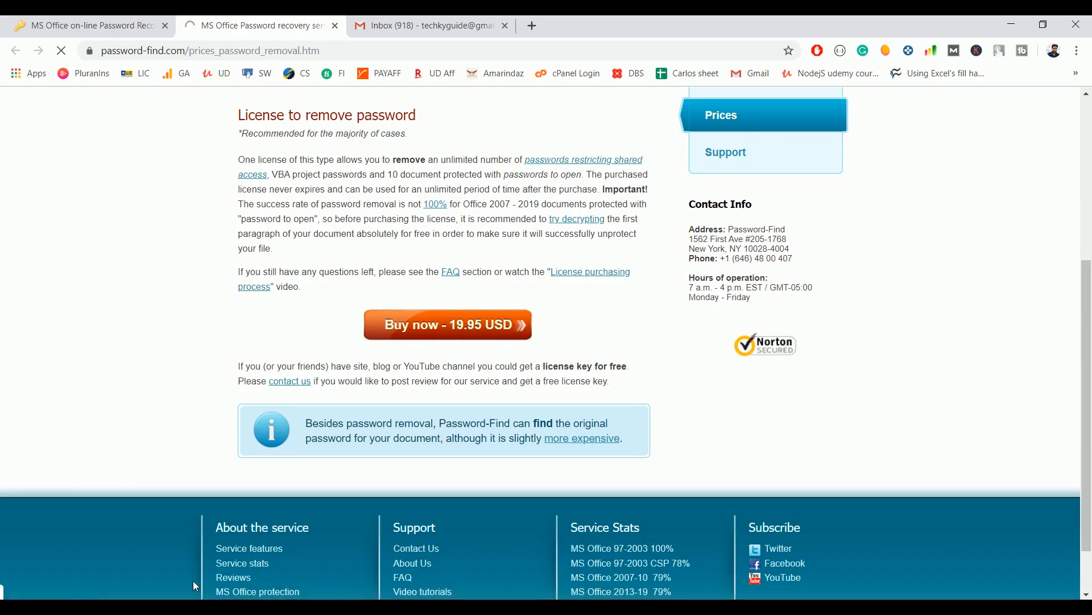
{"action": "left_click", "coordinate": [448, 324]}
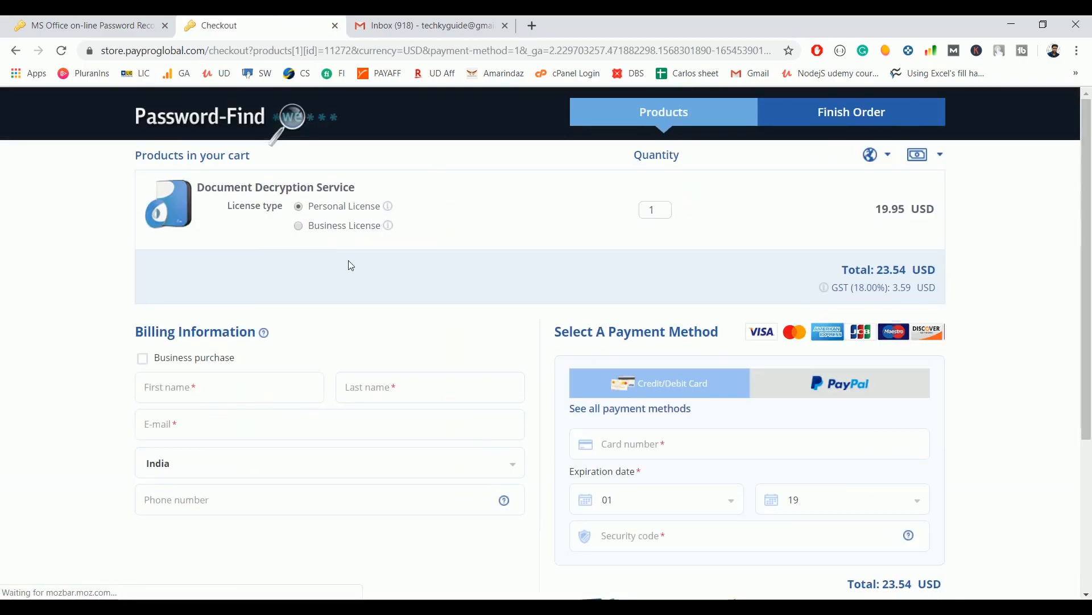
{"action": "mouse_move", "coordinate": [166, 63]}
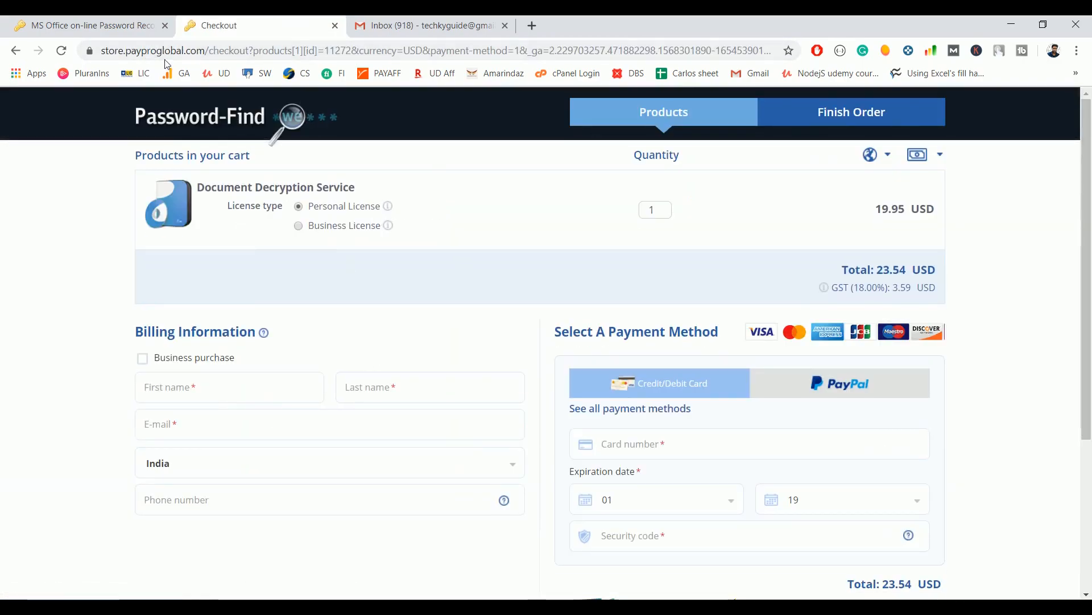
Scroll the PayPro checkout down to the billing details and card payment sections
{"action": "scroll", "scroll_direction": "down", "scroll_amount": 3}
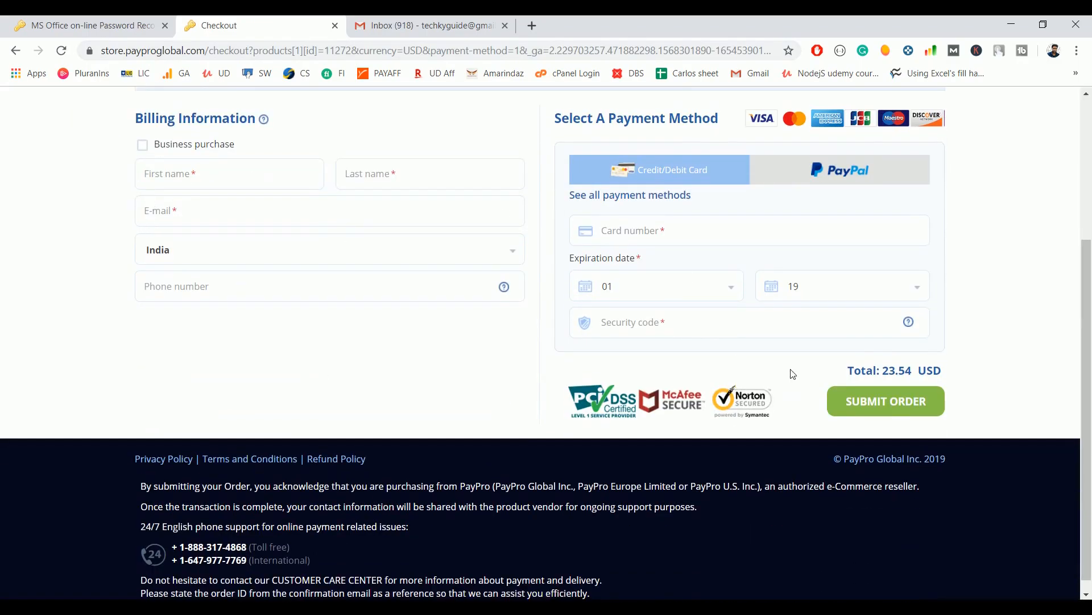
{"action": "mouse_move", "coordinate": [893, 417]}
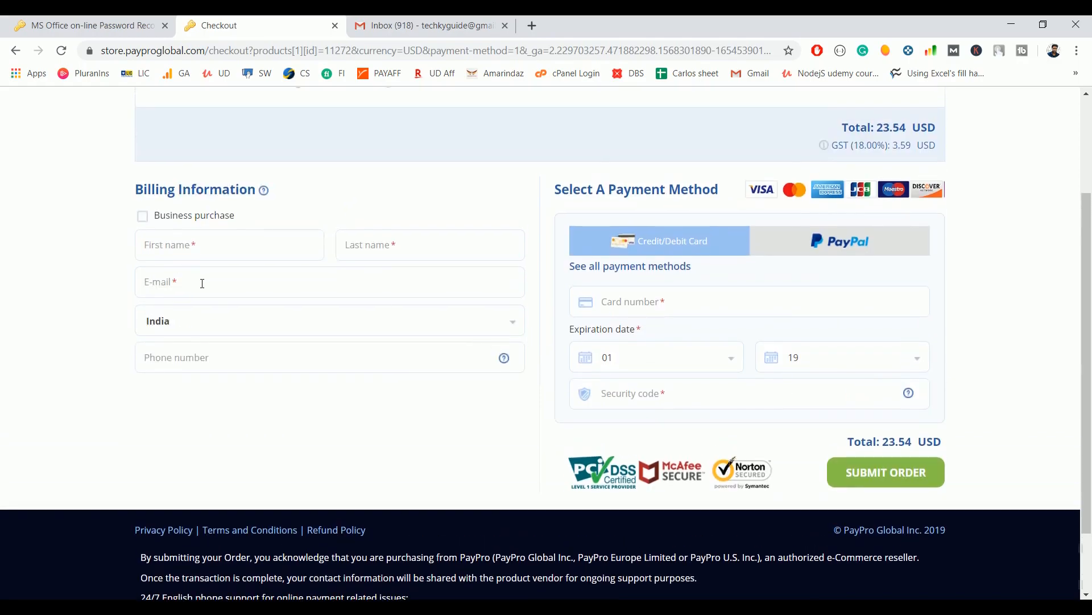
{"action": "mouse_move", "coordinate": [428, 25]}
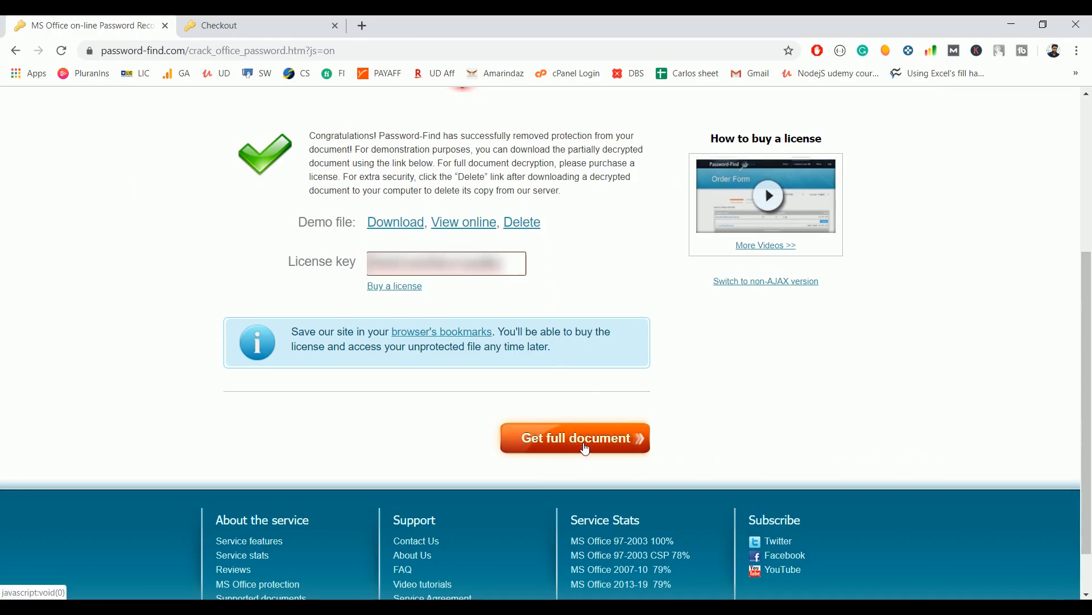
Request the full decrypted document, download it, and open the downloaded workbook
{"action": "left_click", "coordinate": [575, 438]}
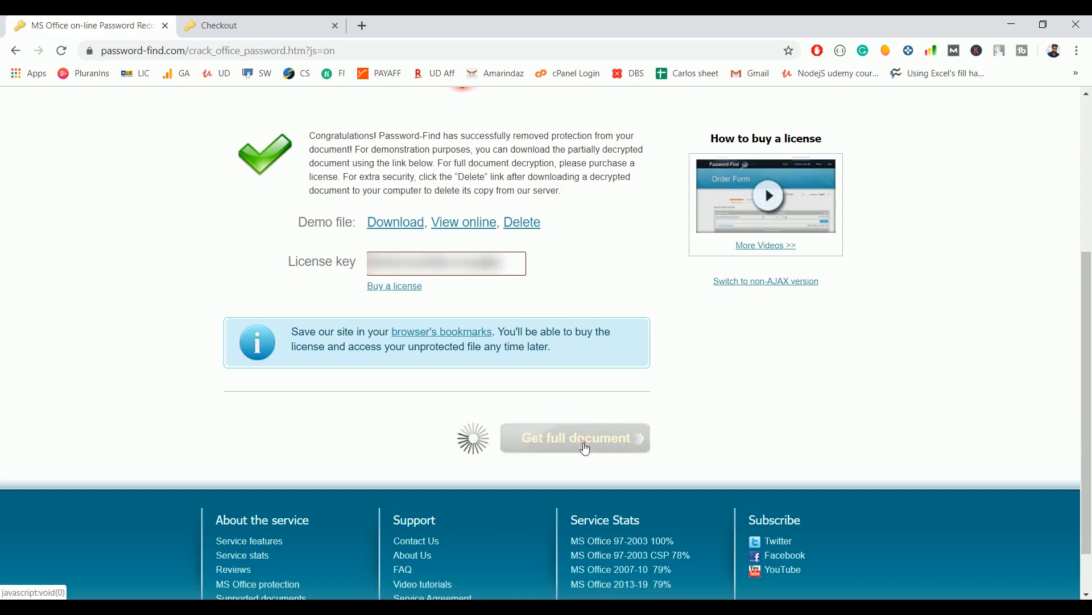
{"action": "left_click", "coordinate": [574, 438]}
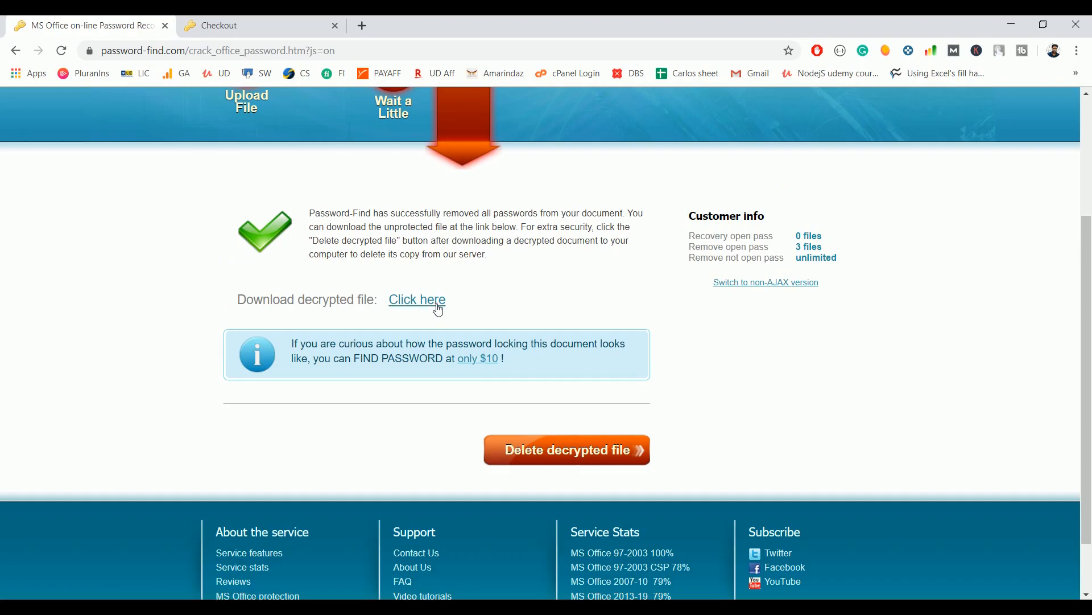
{"action": "left_click", "coordinate": [417, 299]}
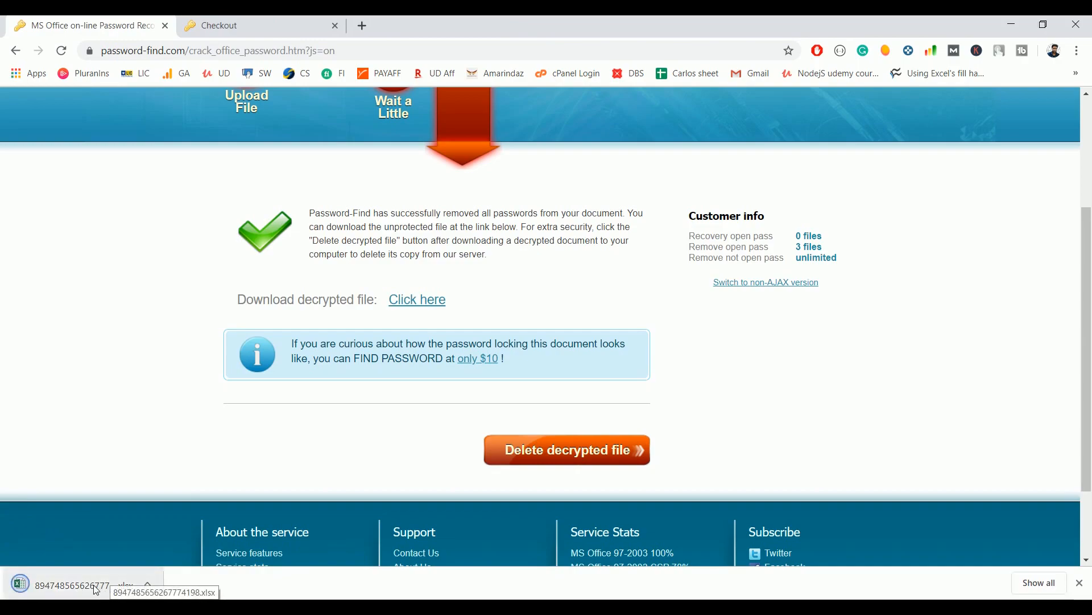
{"action": "left_click", "coordinate": [77, 585]}
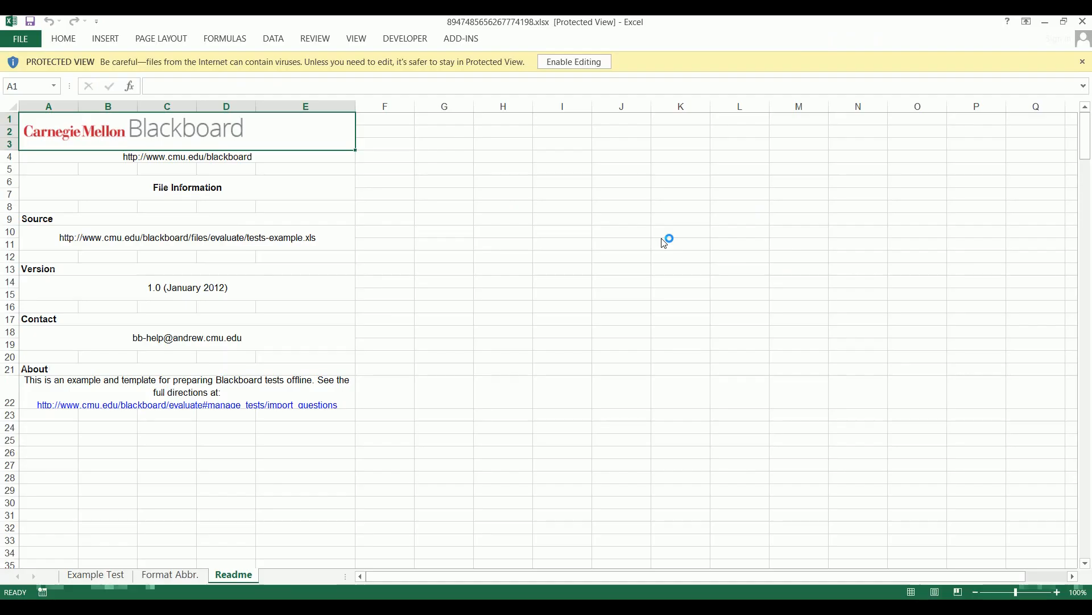
Enable editing on the decrypted workbook and view its Example Test and Format Abbr. sheets
{"action": "left_click", "coordinate": [573, 62]}
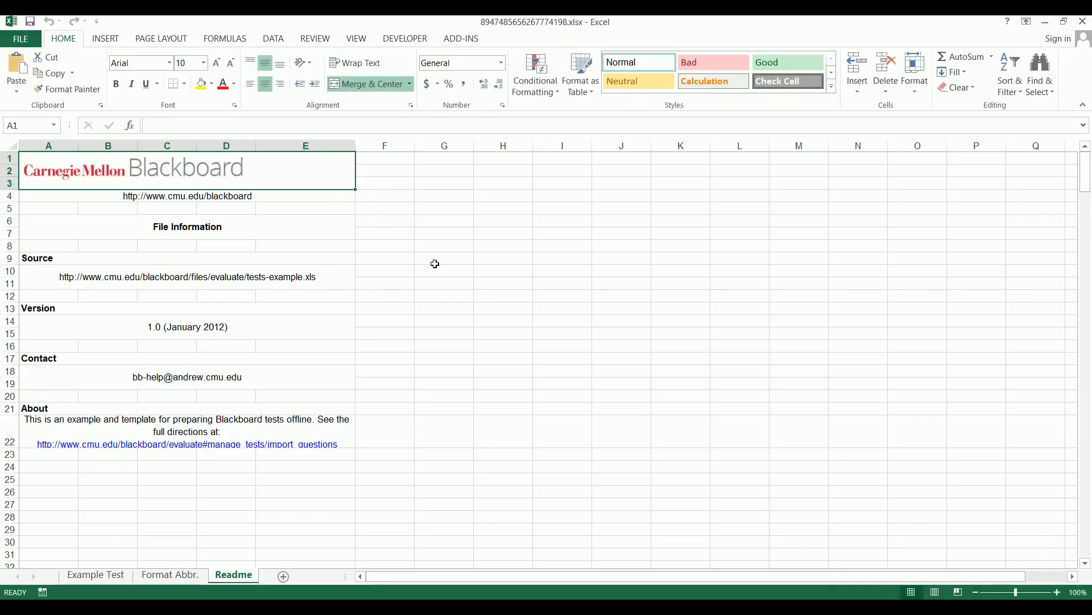
{"action": "left_click", "coordinate": [95, 575]}
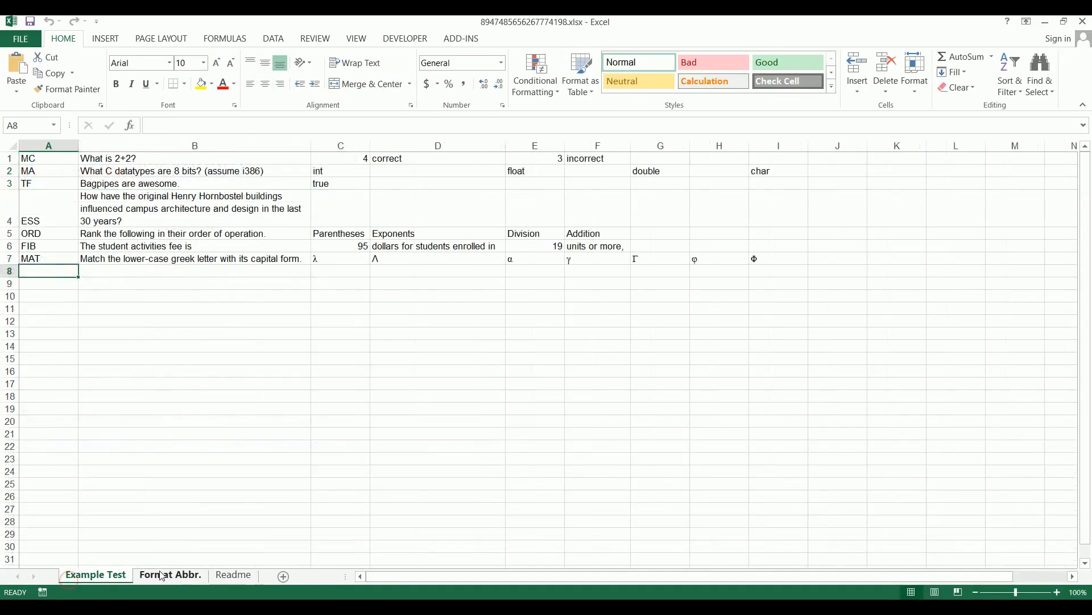
{"action": "left_click", "coordinate": [95, 574]}
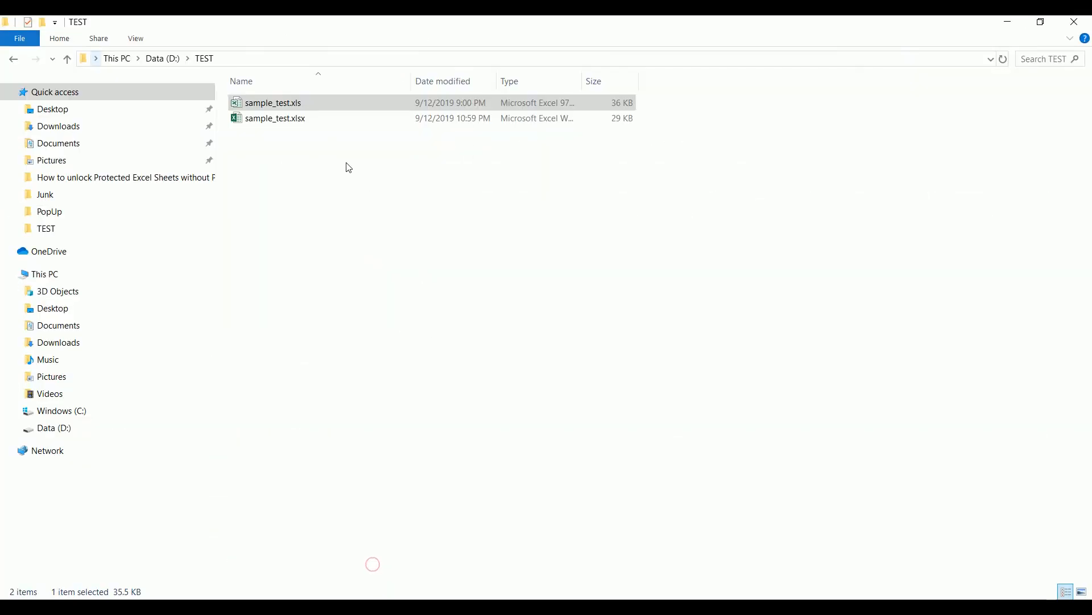
Open the original sample workbooks beside the decrypted copy and compare their sheets
{"action": "double_click", "coordinate": [276, 118]}
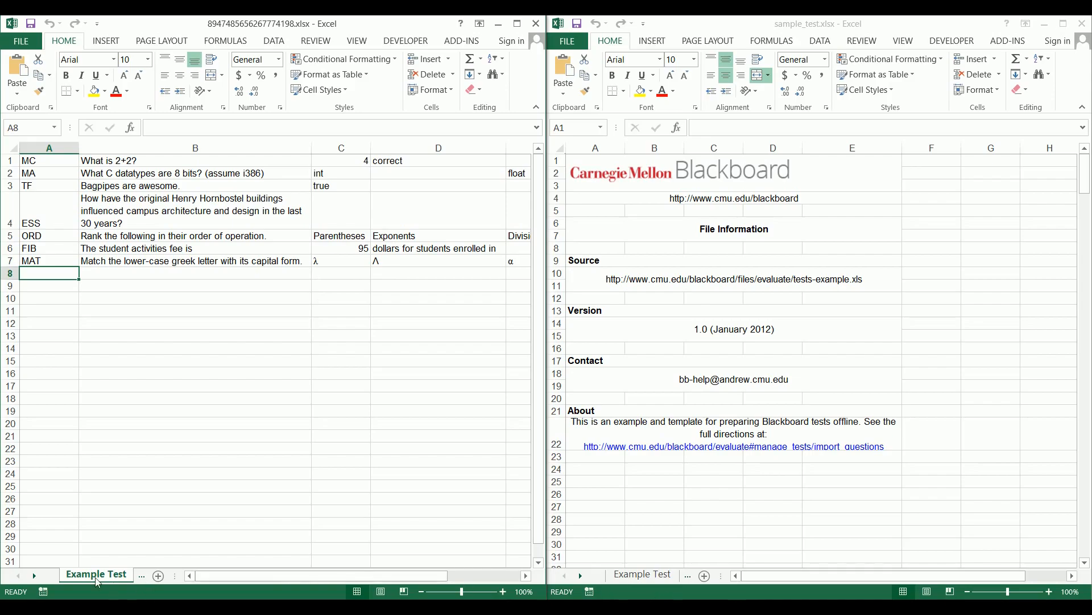
{"action": "left_click", "coordinate": [96, 574]}
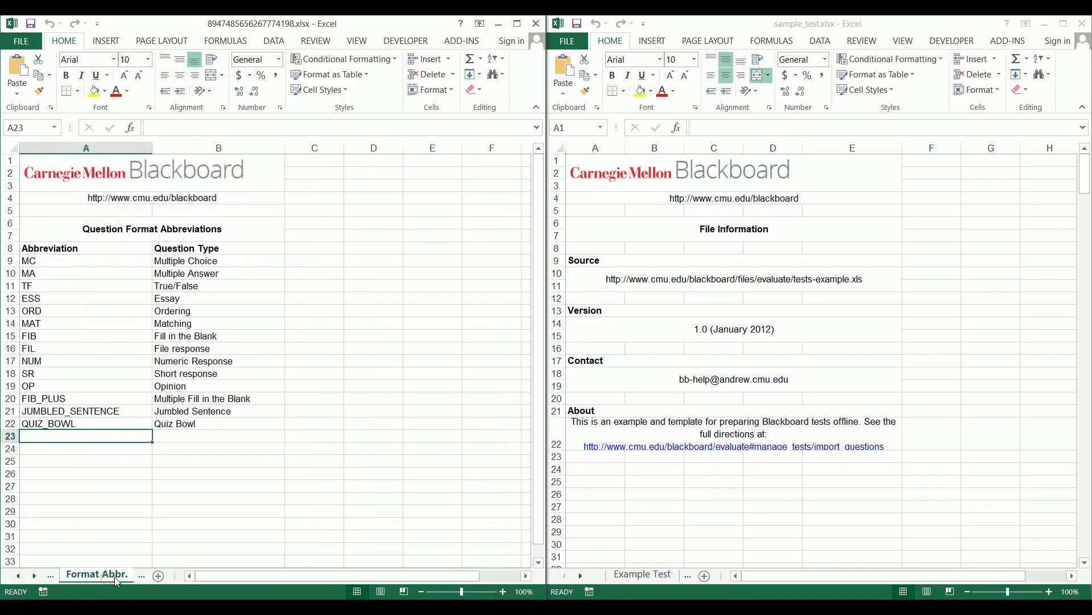
{"action": "left_click", "coordinate": [84, 573]}
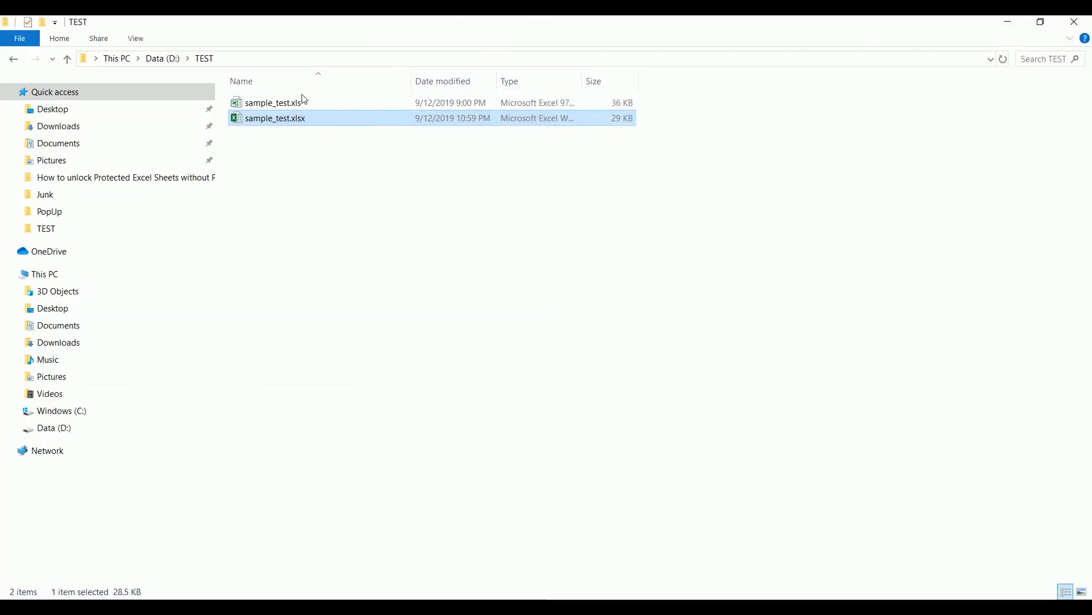
{"action": "double_click", "coordinate": [273, 103]}
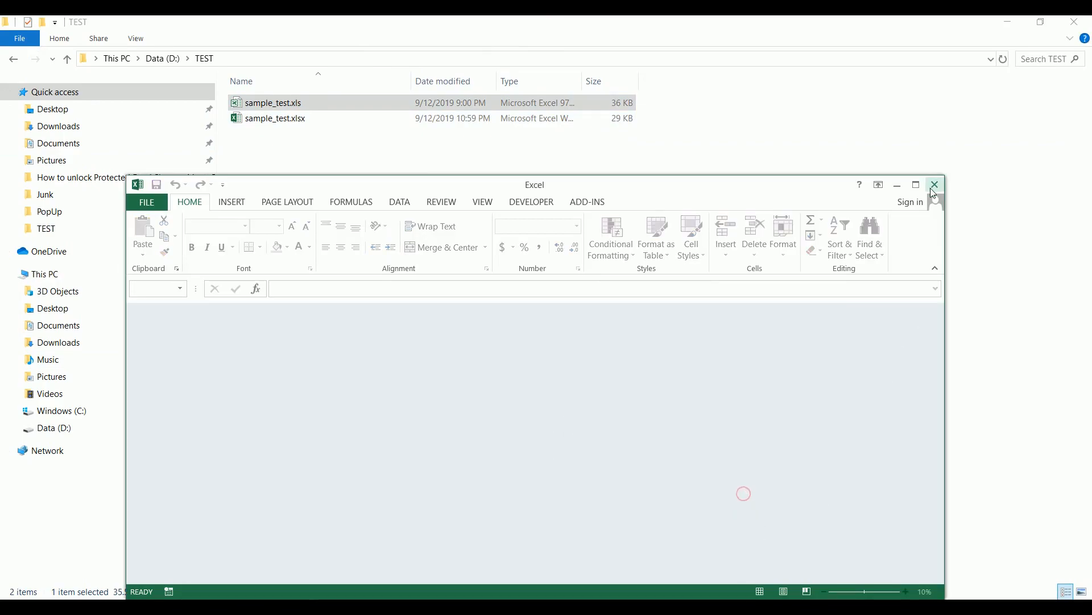
Close the empty Excel window and return to Password-Find's upload page
{"action": "left_click", "coordinate": [935, 185]}
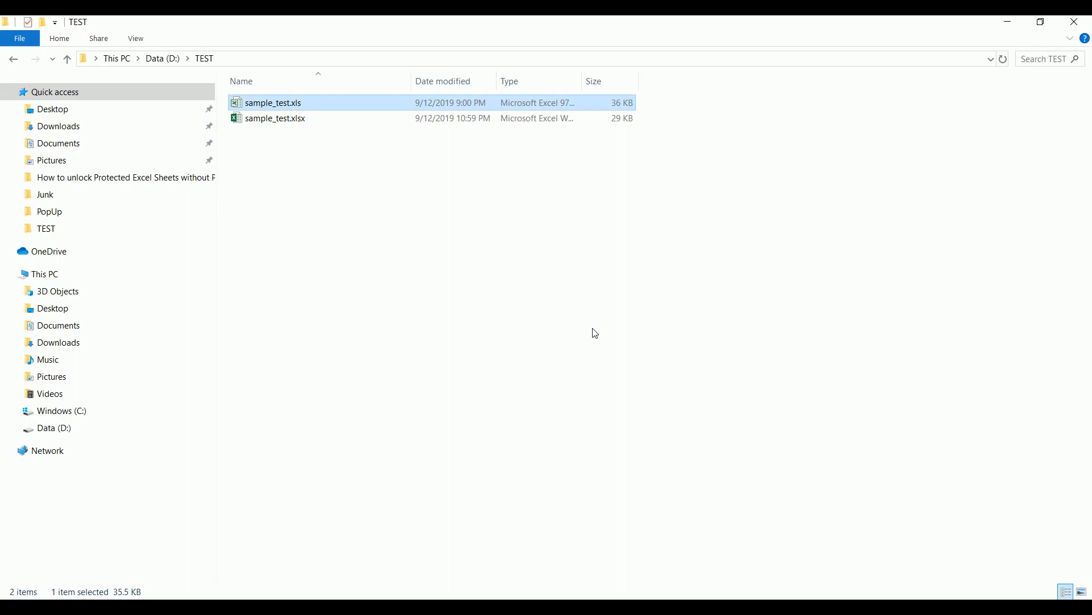
{"action": "mouse_move", "coordinate": [447, 585]}
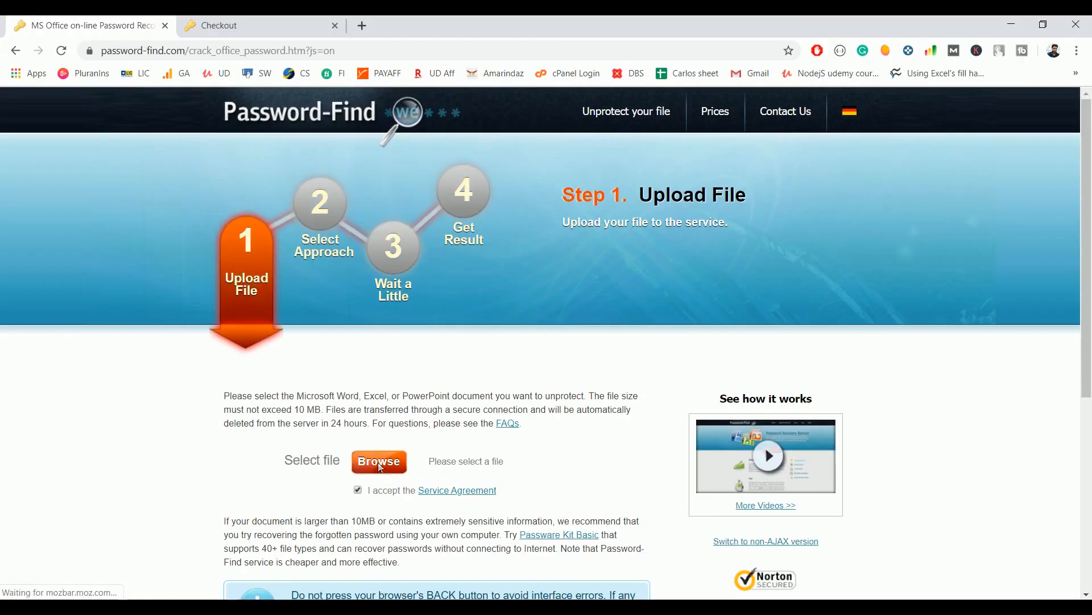
{"action": "left_click", "coordinate": [378, 461]}
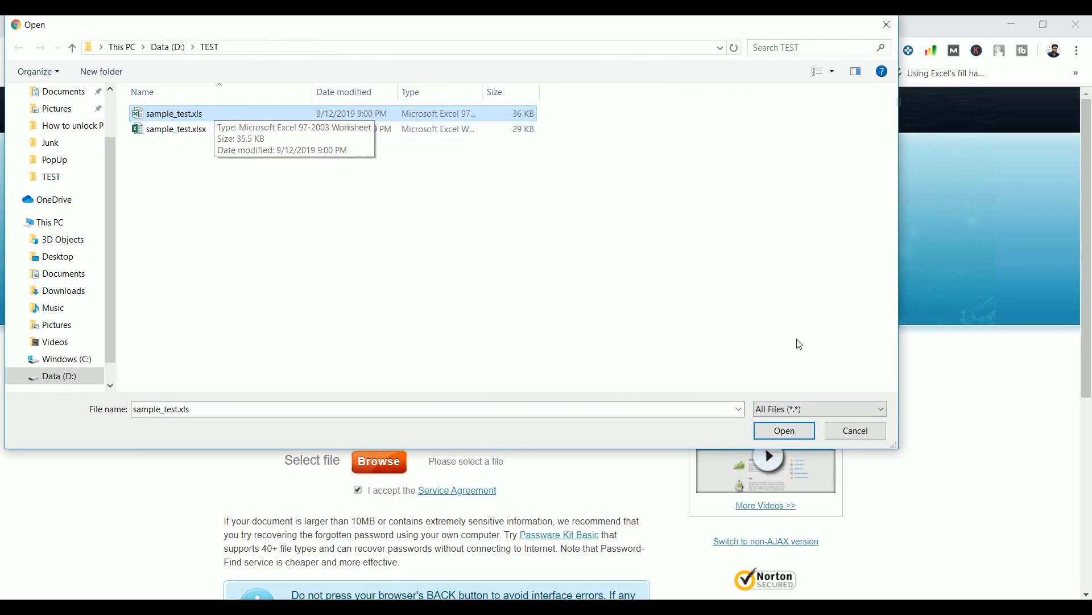
Upload sample_test.xls and choose the Remove password approach
{"action": "left_click", "coordinate": [783, 430]}
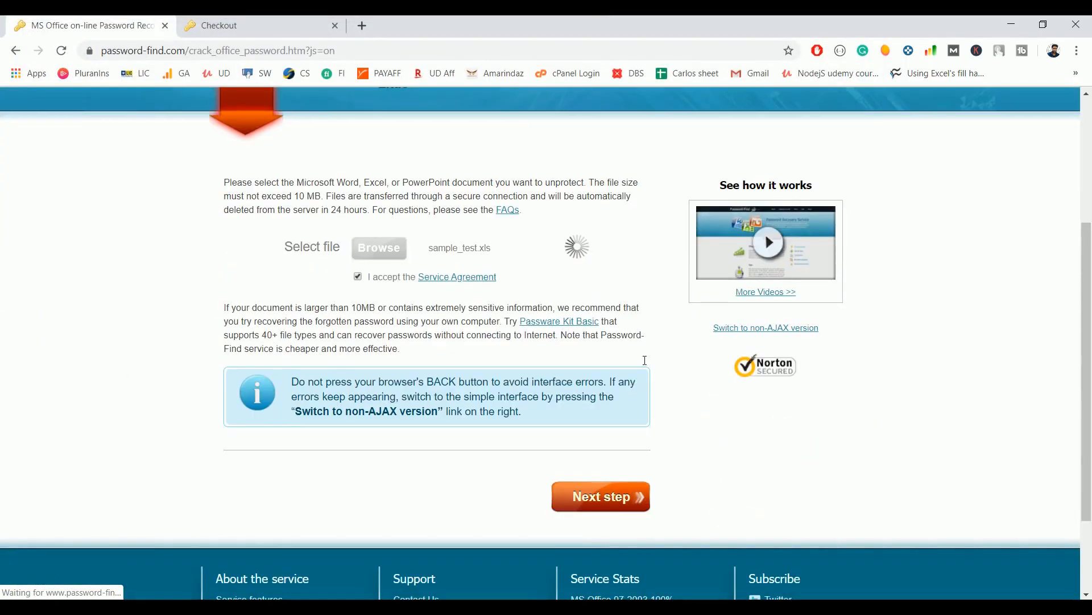
{"action": "left_click", "coordinate": [600, 496]}
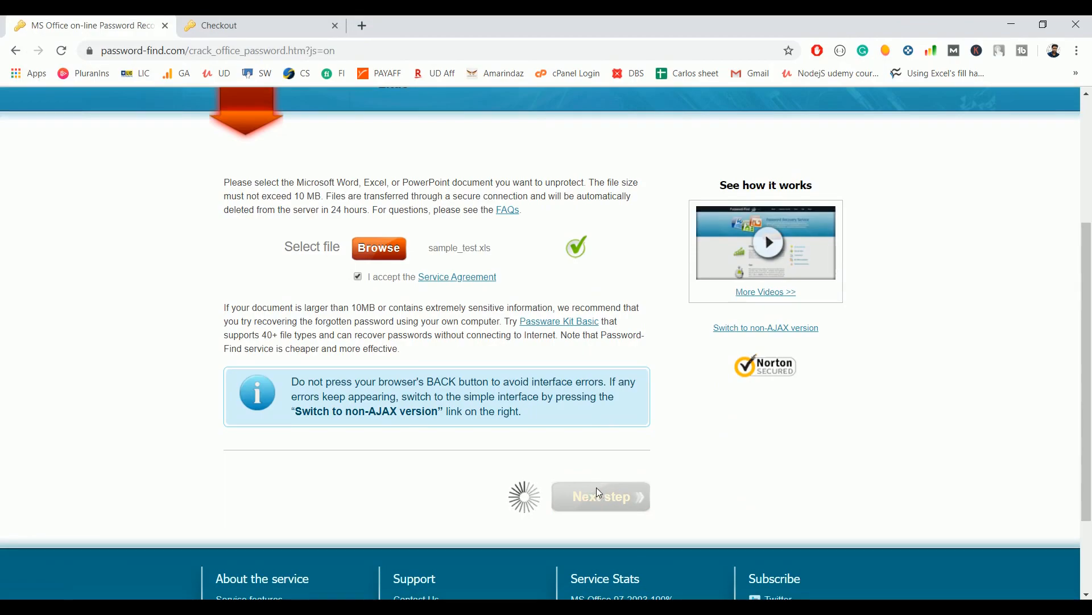
{"action": "left_click", "coordinate": [599, 496]}
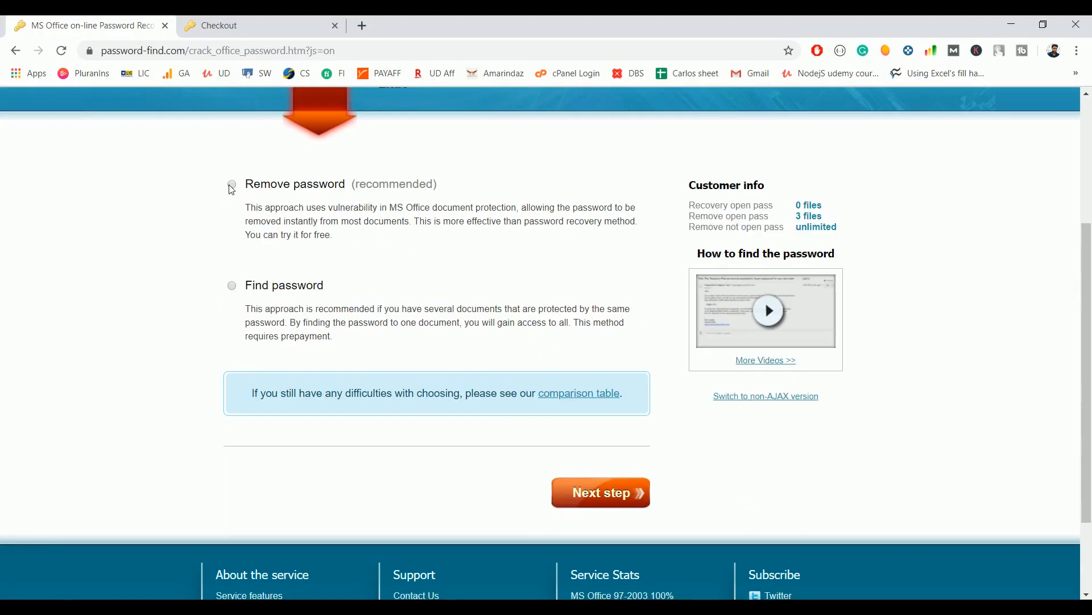
{"action": "left_click", "coordinate": [600, 492]}
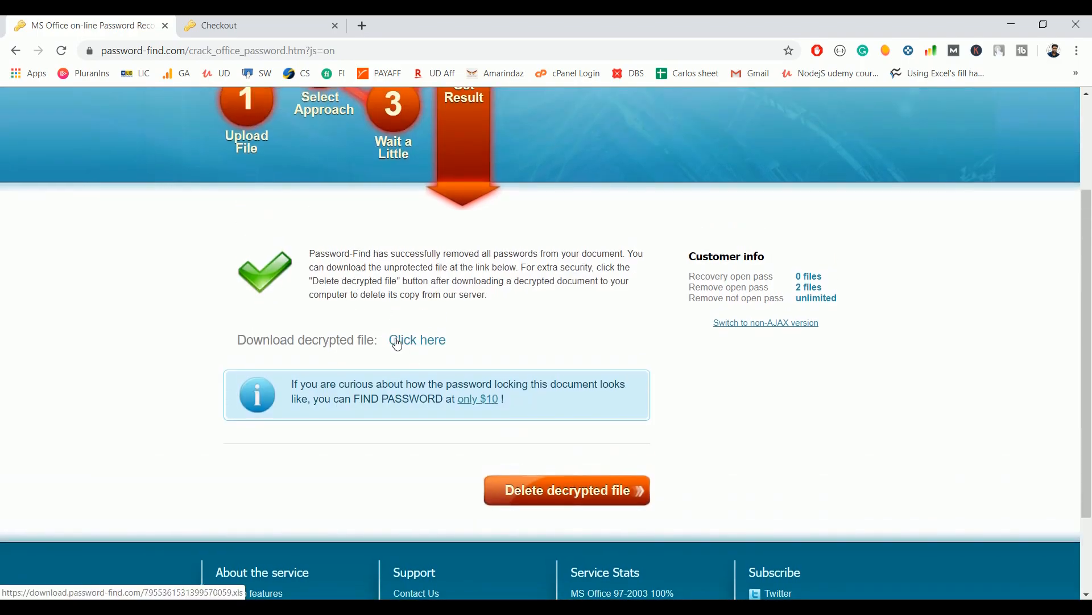
Download the decrypted sample_test.xls, open it in Excel, and enable editing
{"action": "left_click", "coordinate": [417, 340]}
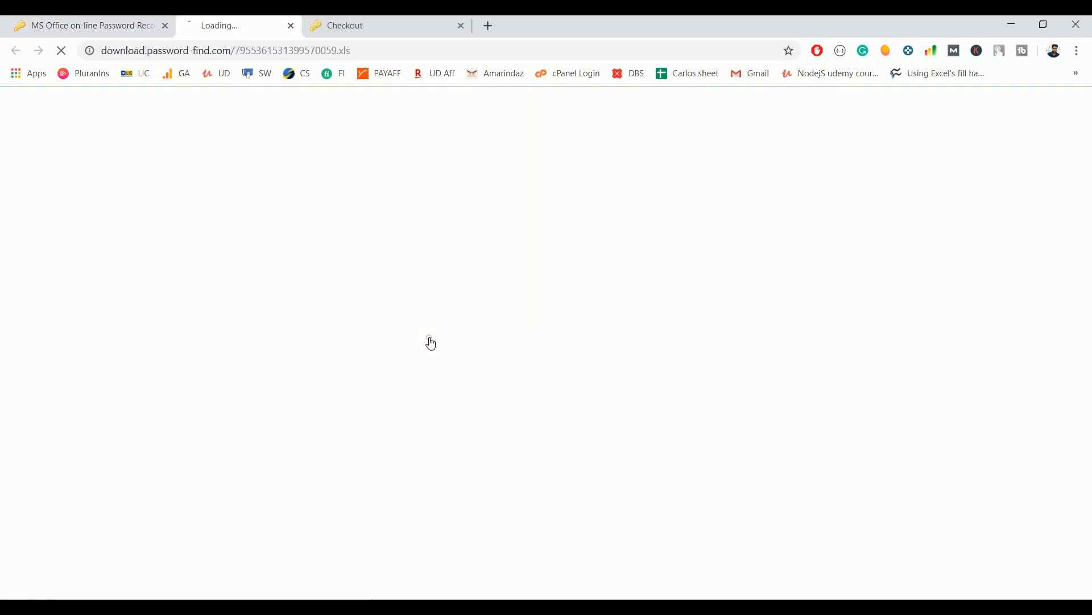
{"action": "left_click", "coordinate": [417, 339]}
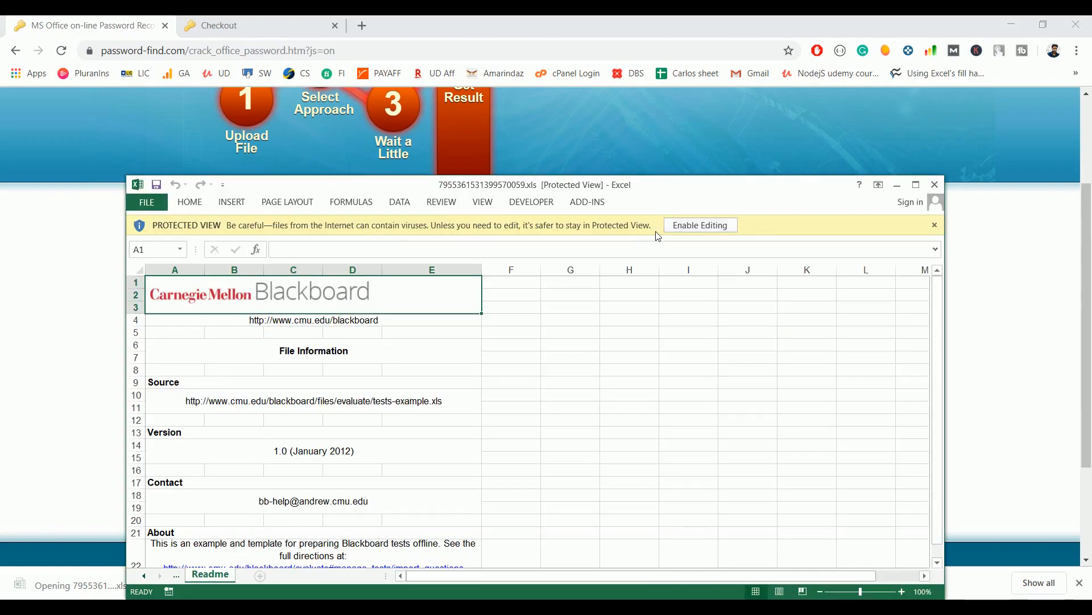
{"action": "left_click", "coordinate": [699, 224]}
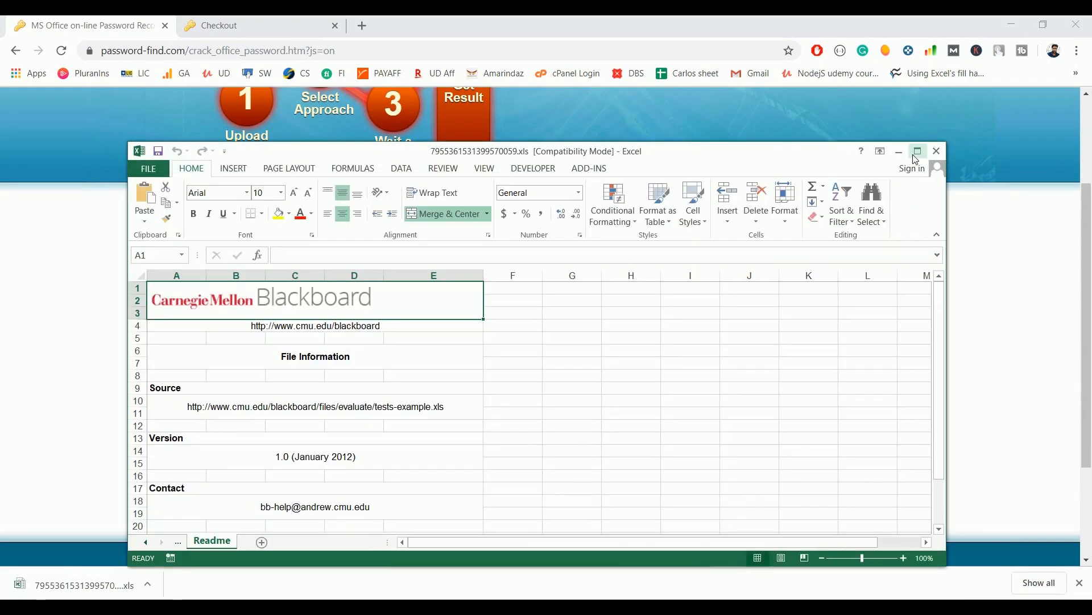
Maximize Excel and browse the Readme, Format Abbr. and Example Test sheets
{"action": "left_click", "coordinate": [917, 151]}
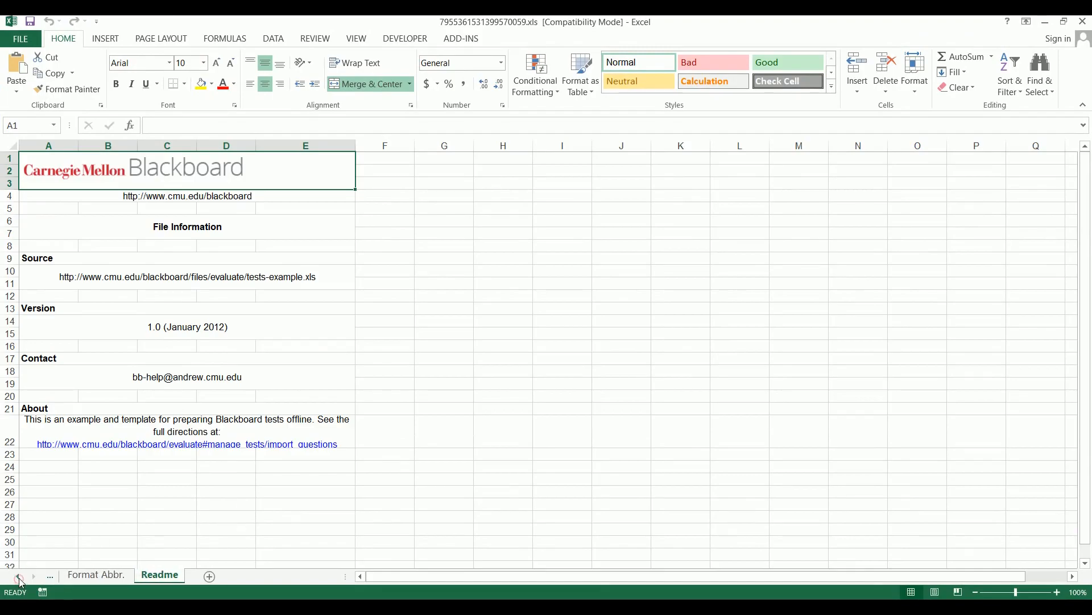
{"action": "left_click", "coordinate": [169, 574]}
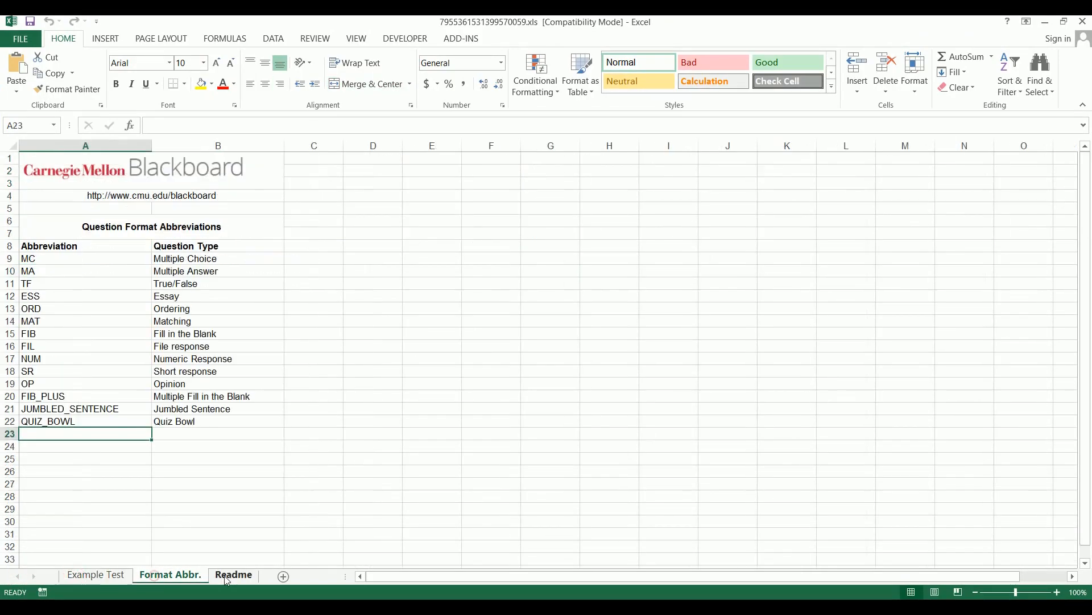
{"action": "left_click", "coordinate": [233, 574]}
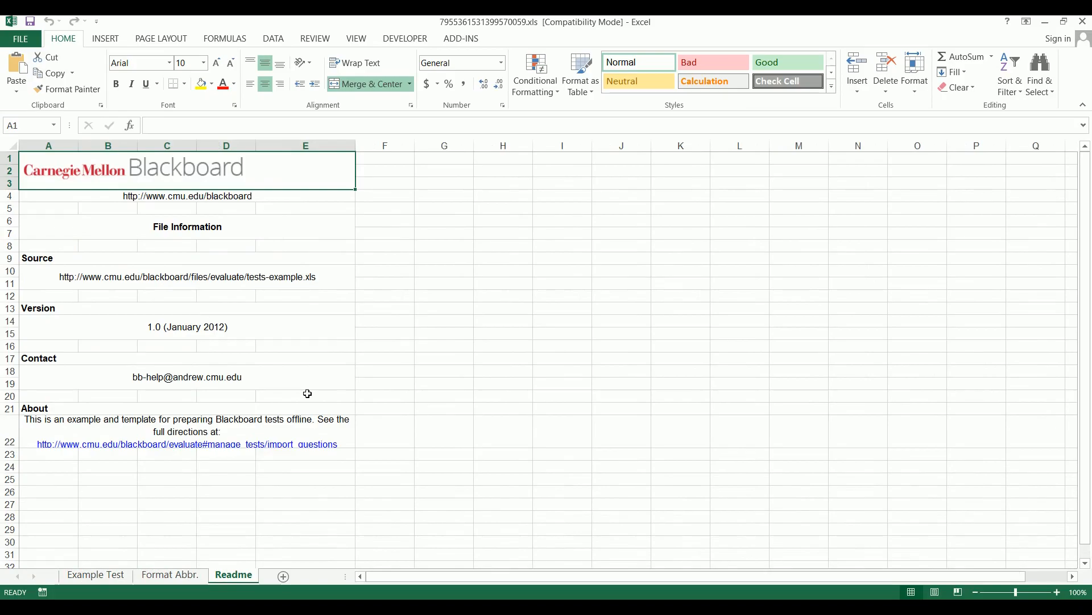
{"action": "mouse_move", "coordinate": [648, 365]}
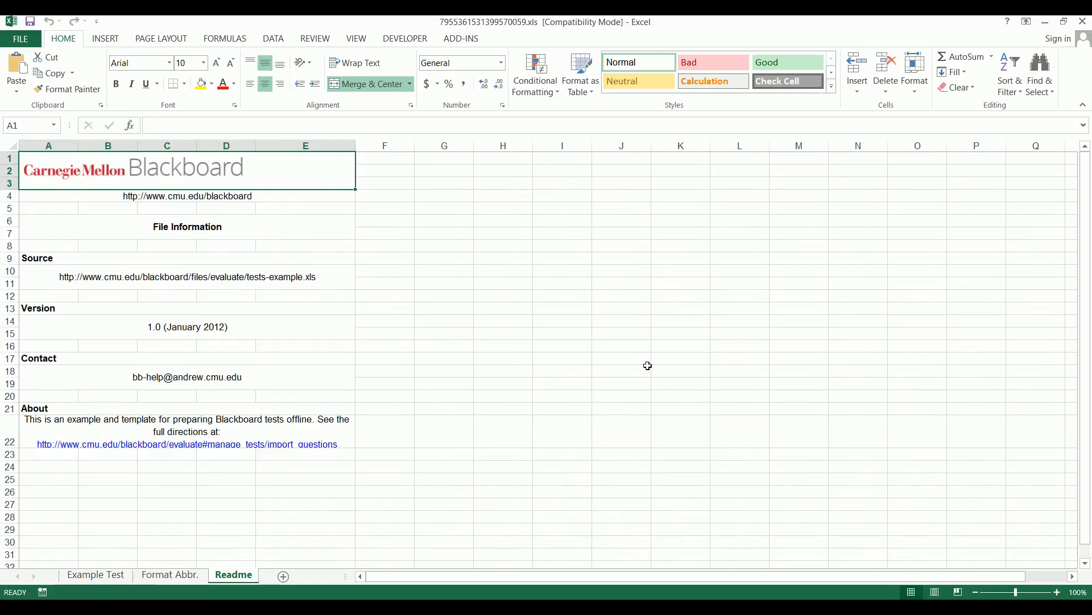